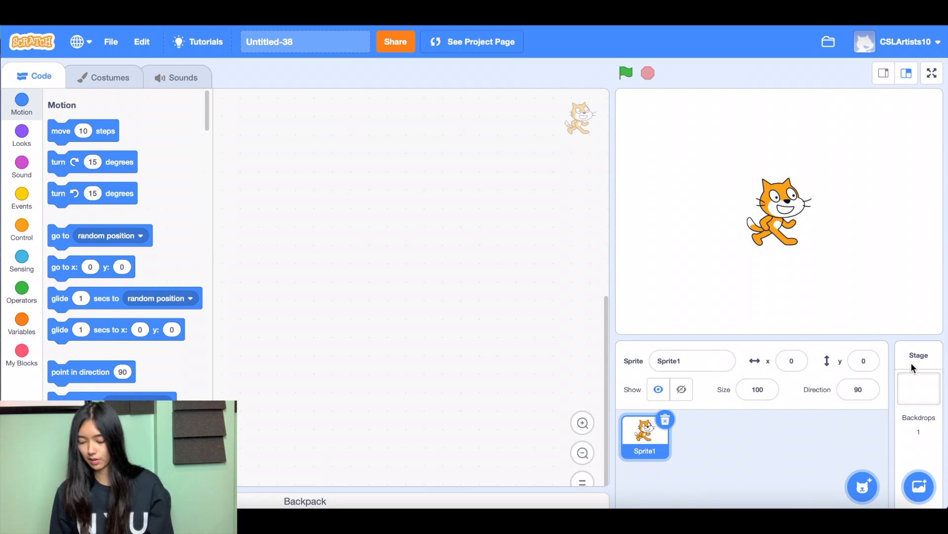
mouse_move(918, 487)
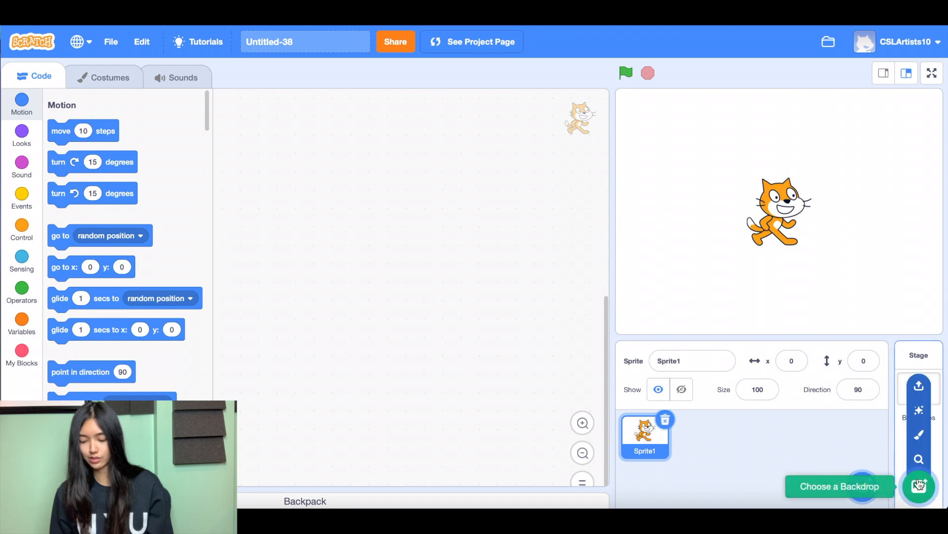
Pick the teal Space backdrop from the backdrop library for the stage
left_click(918, 487)
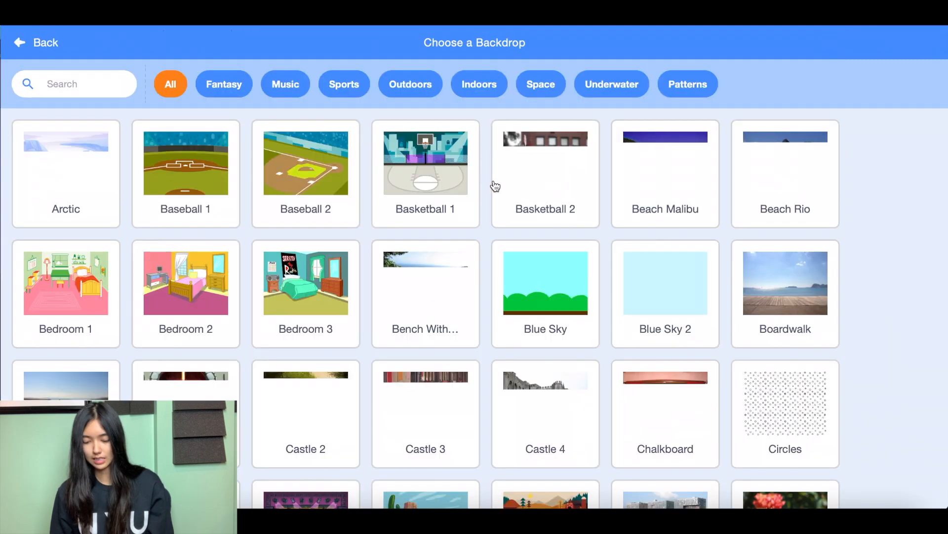
scroll("down", 3)
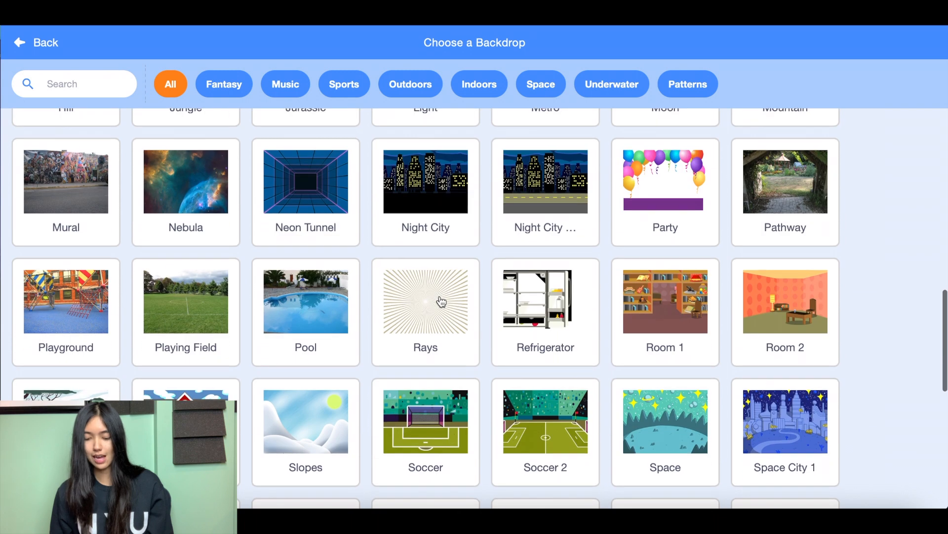
scroll("down", 3)
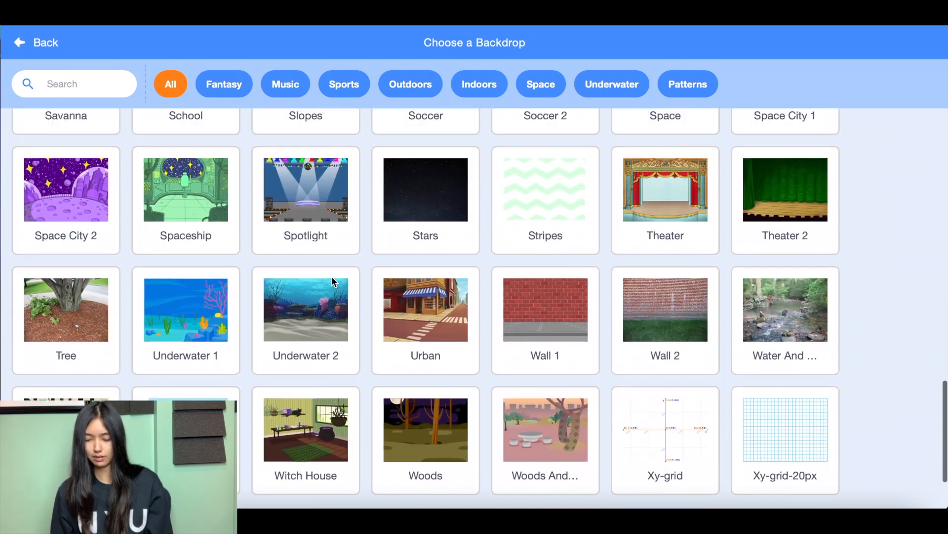
scroll("up", 3)
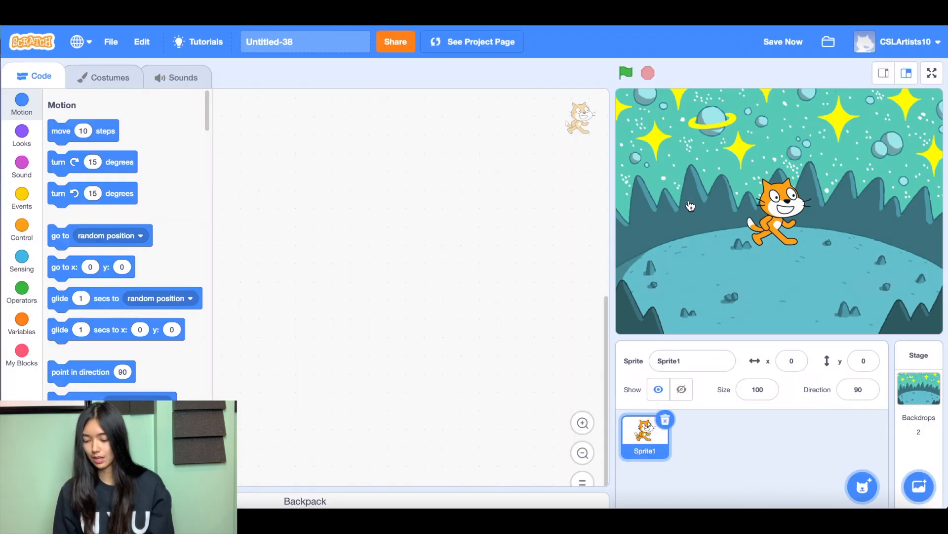
mouse_move(745, 410)
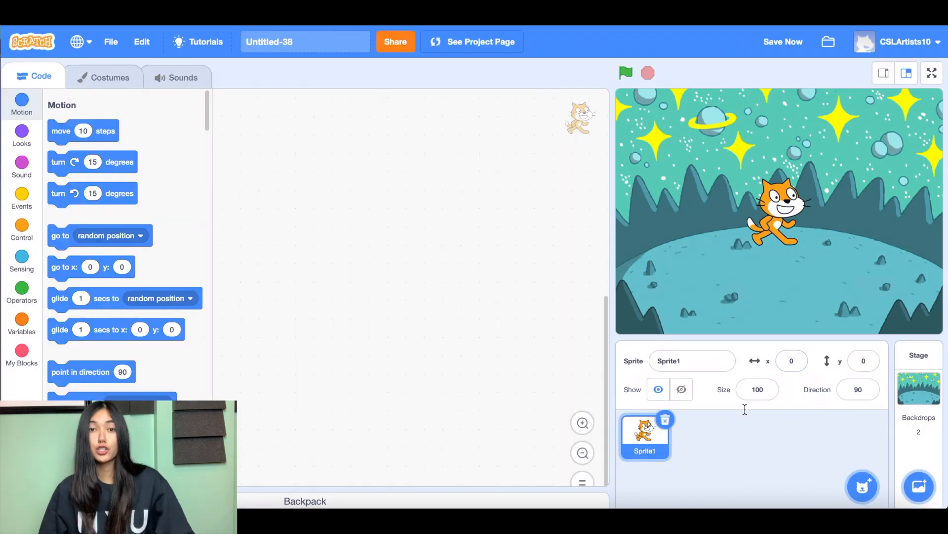
mouse_move(702, 449)
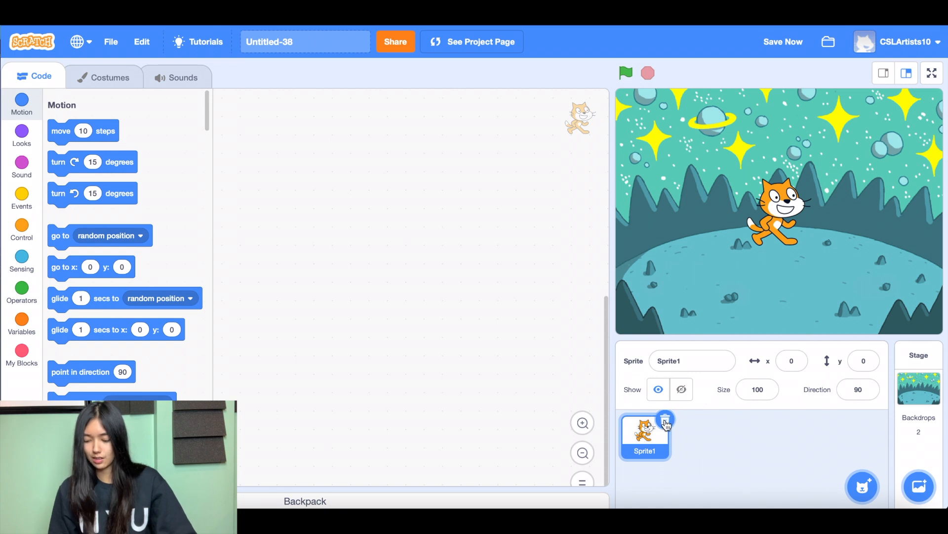
Add Dot, the astronaut dog, from the sprite library in place of the cat
left_click(862, 486)
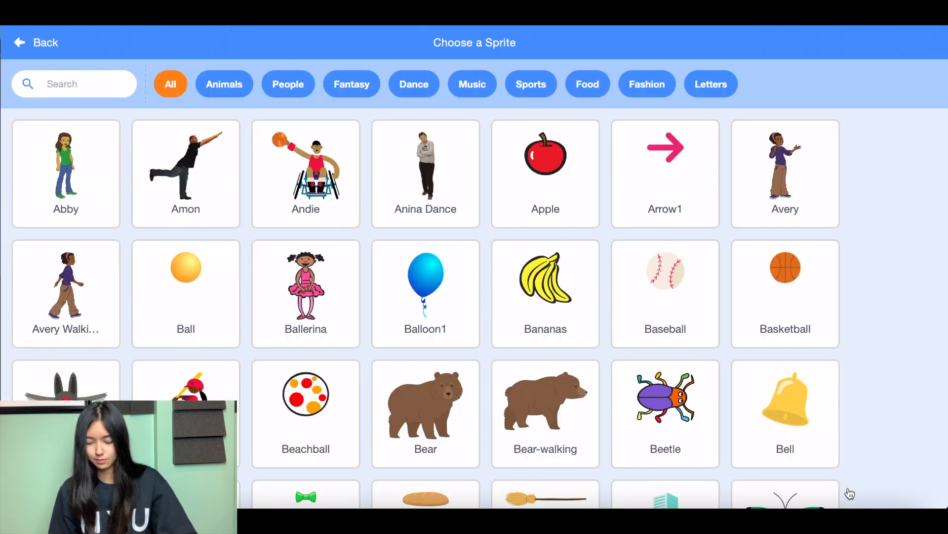
scroll("down", 3)
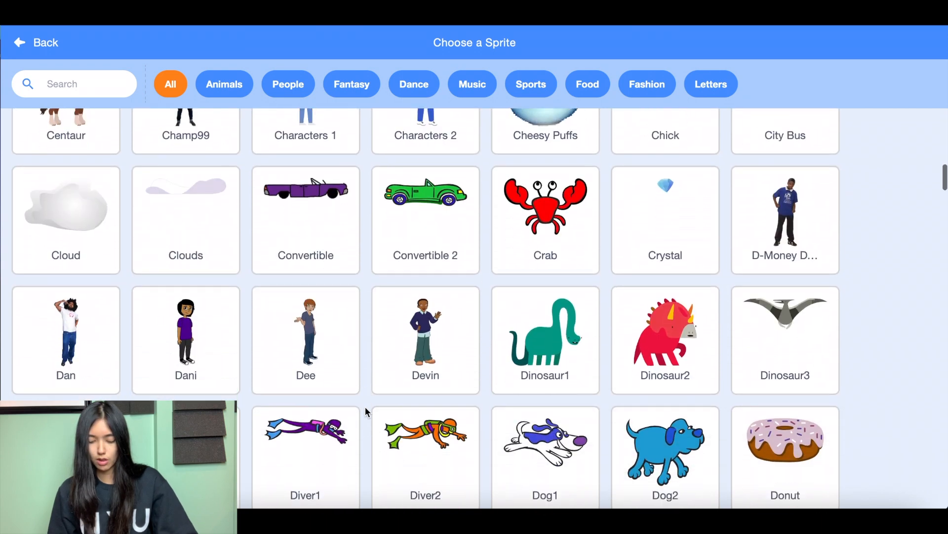
scroll("down", 3)
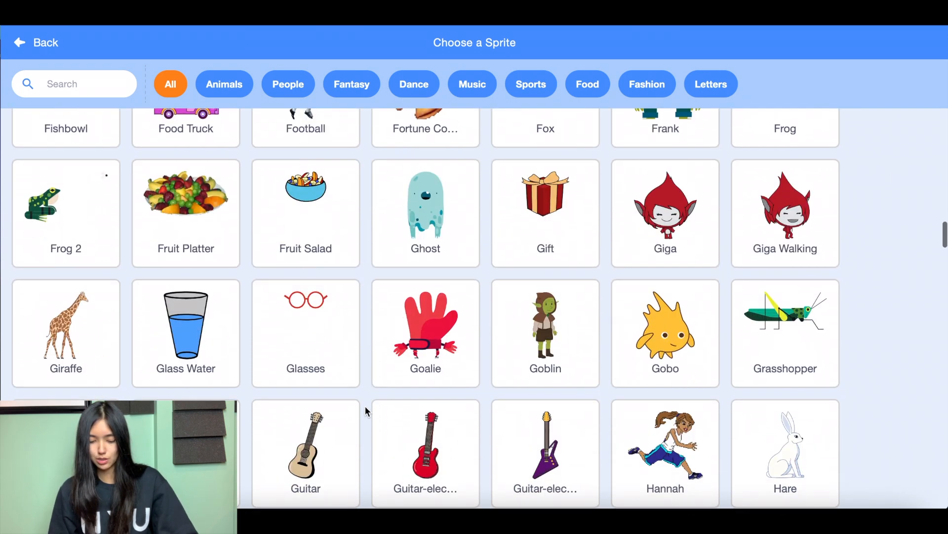
scroll("down", 3)
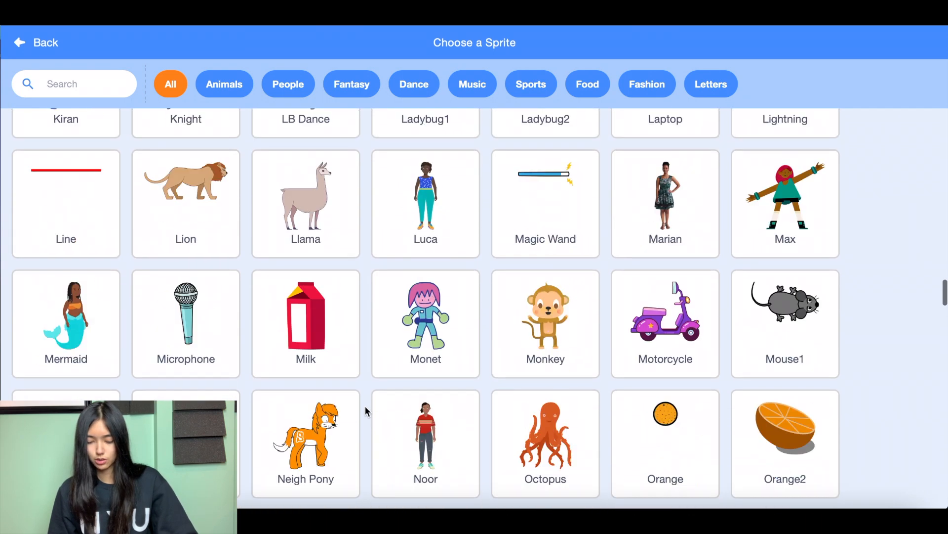
scroll("up", 3)
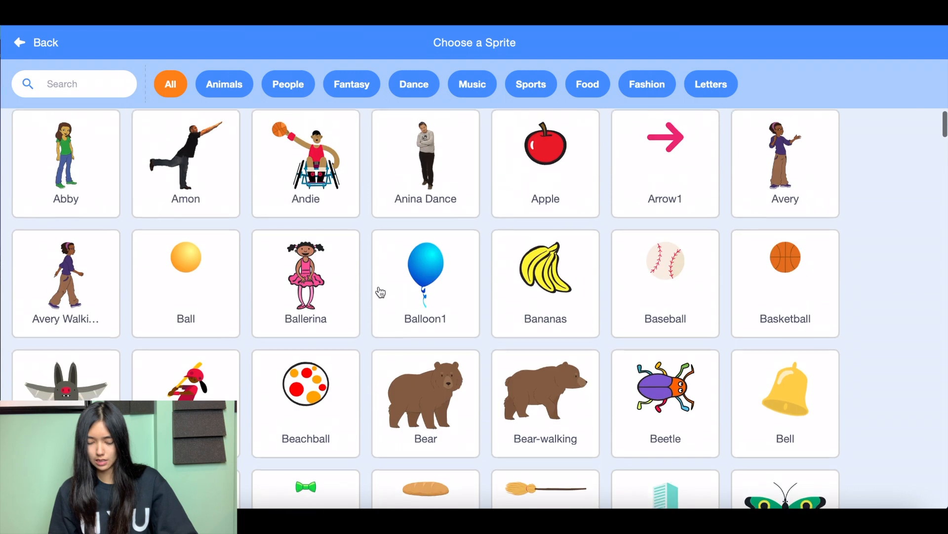
scroll("down", 3)
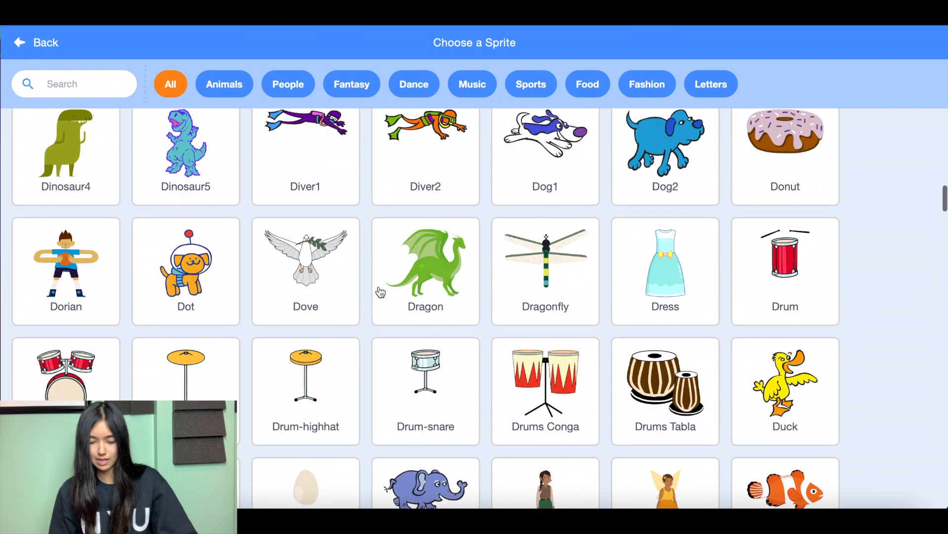
left_click(185, 271)
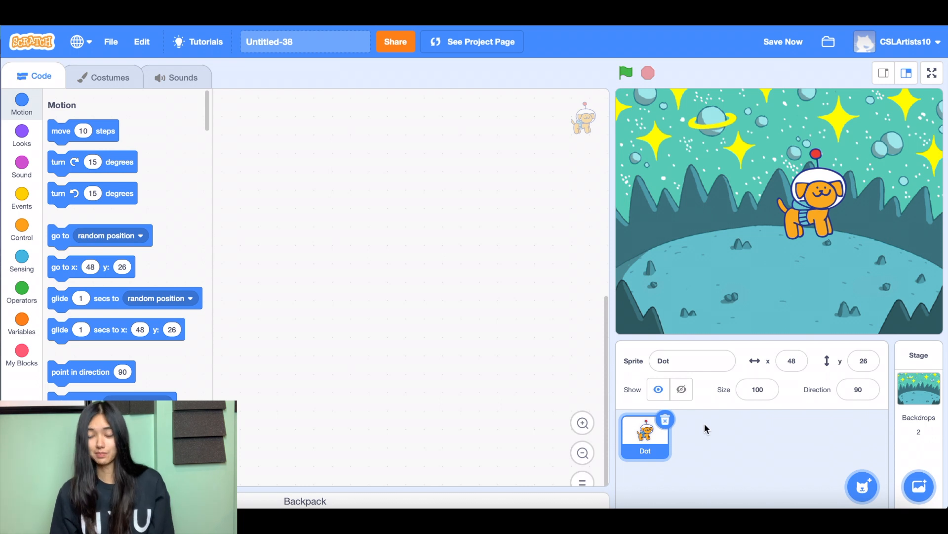
mouse_move(887, 488)
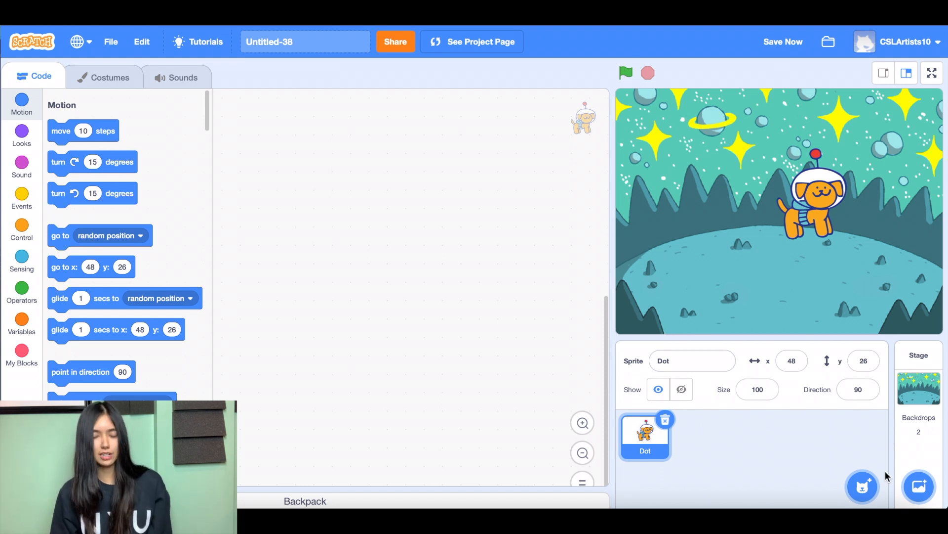
mouse_move(863, 486)
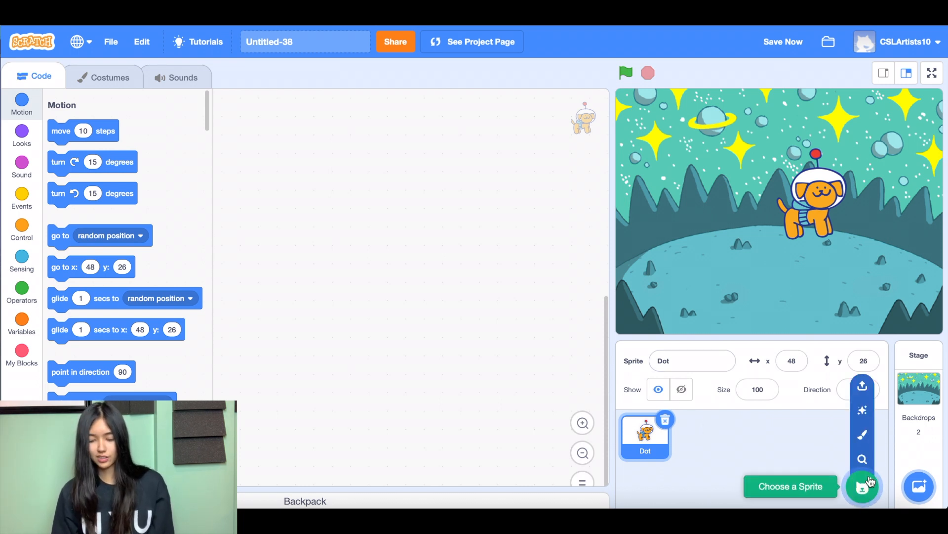
Browse the sprite library for the yellow Star sprite to join Dot
left_click(864, 489)
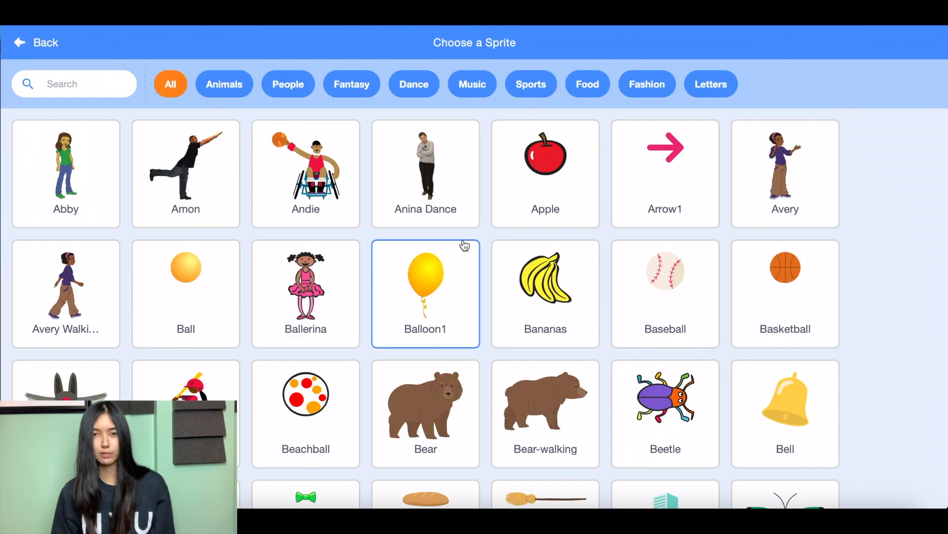
scroll("down", 3)
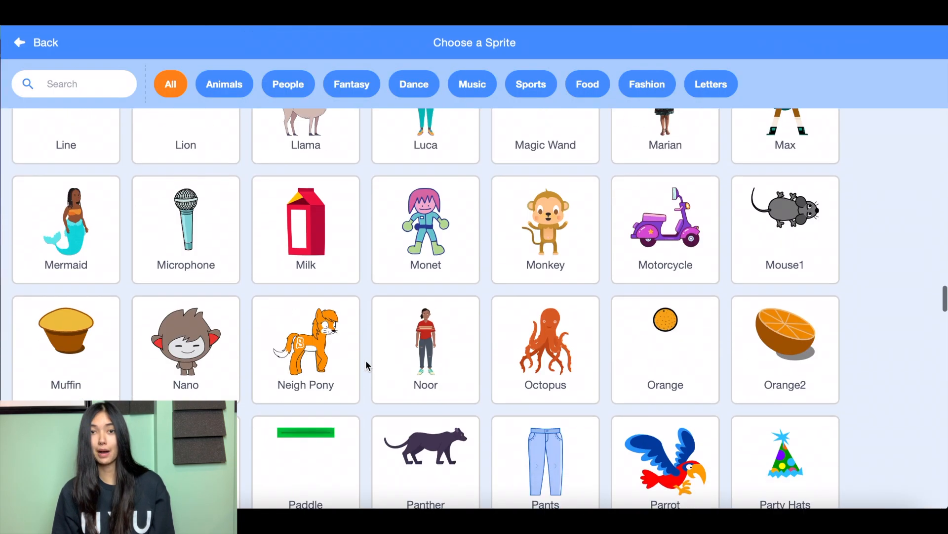
scroll("down", 3)
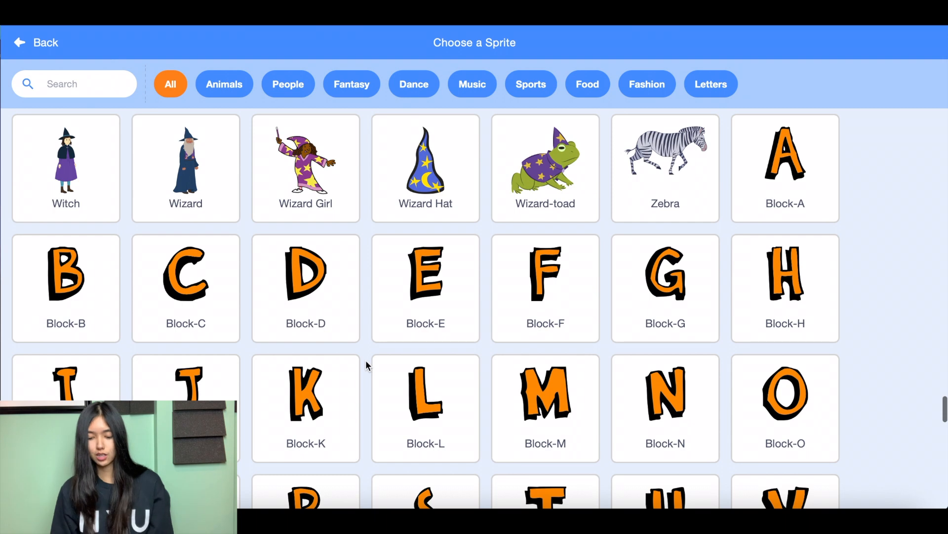
scroll("down", 3)
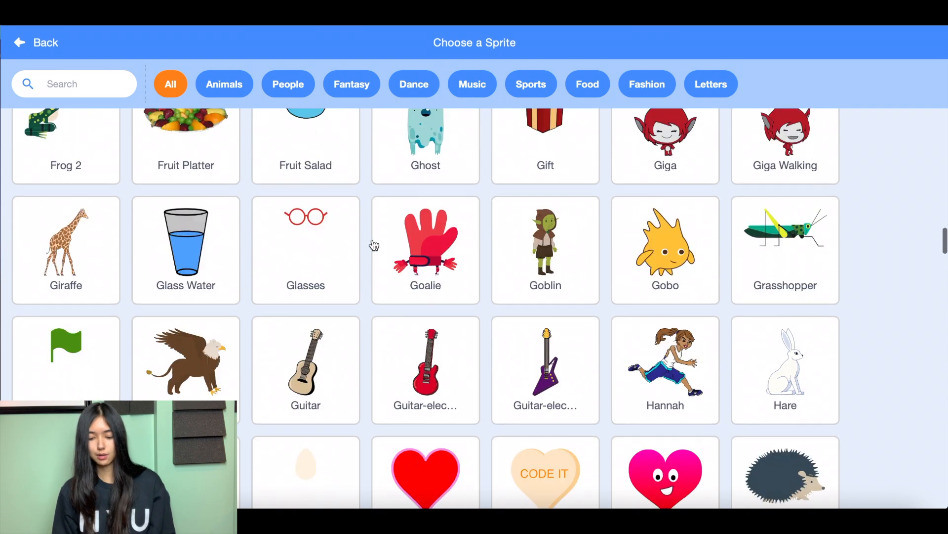
scroll("up", 3)
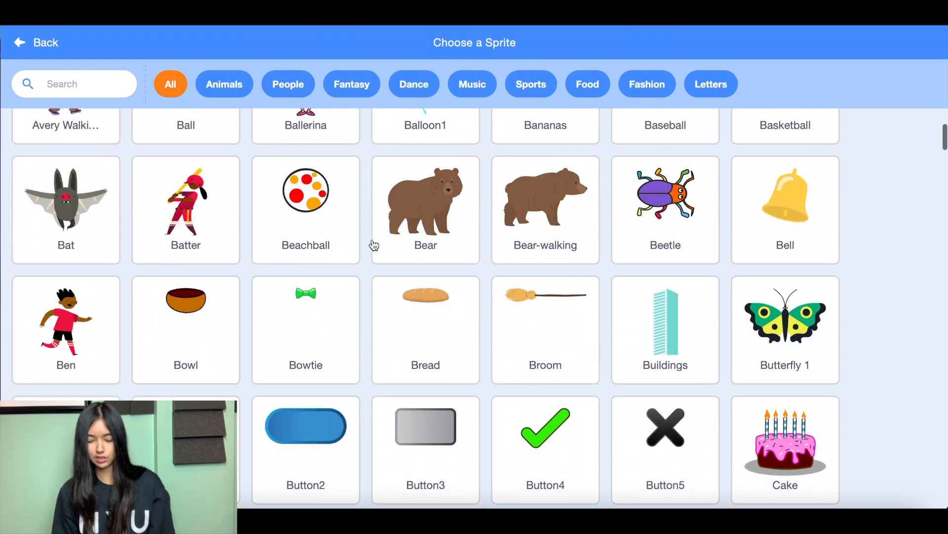
scroll("down", 3)
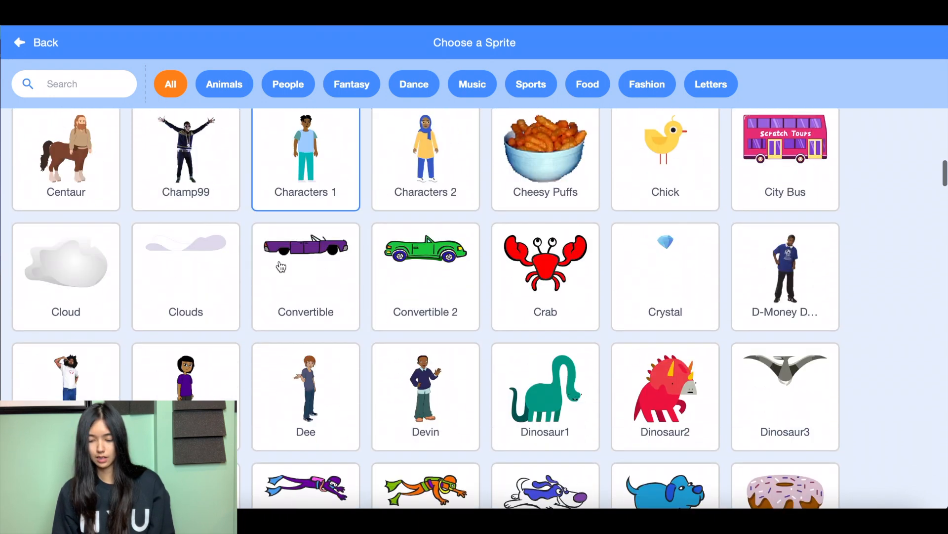
scroll("down", 3)
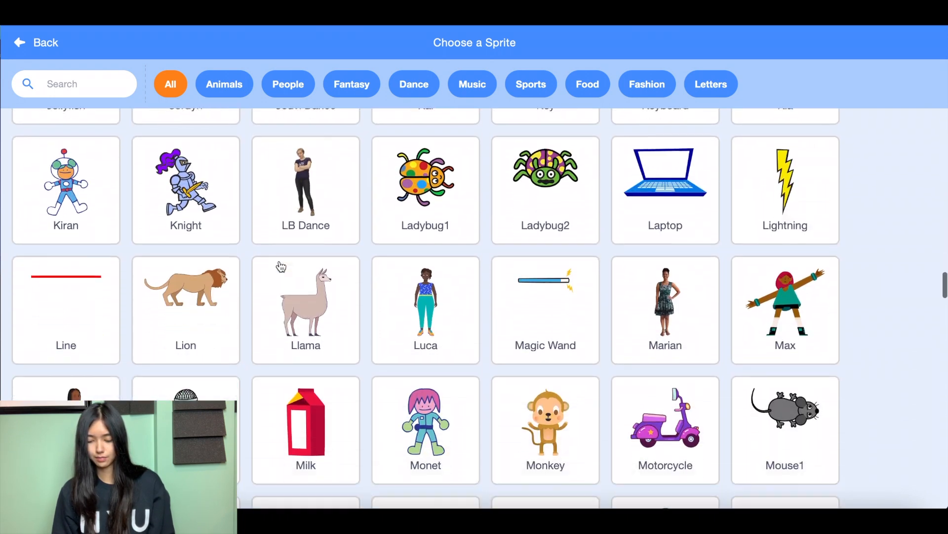
scroll("down", 3)
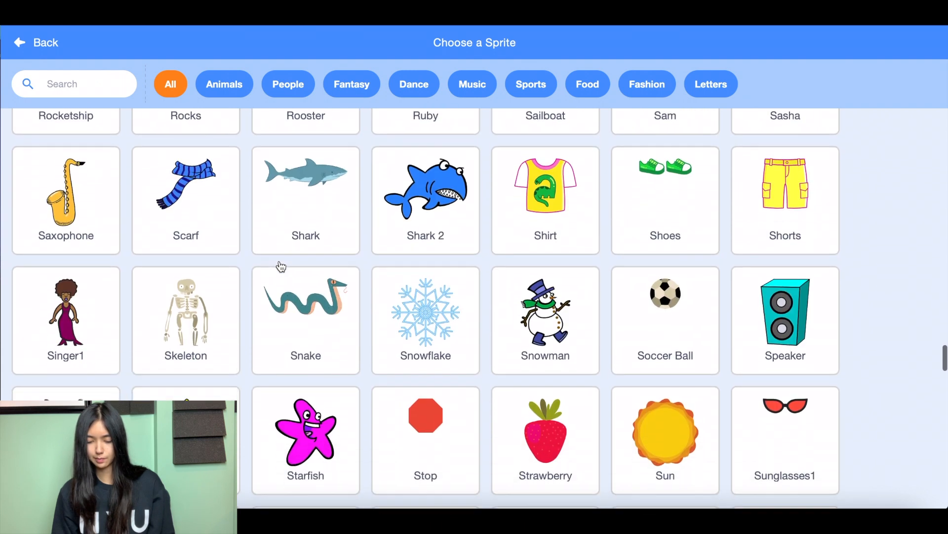
scroll("down", 3)
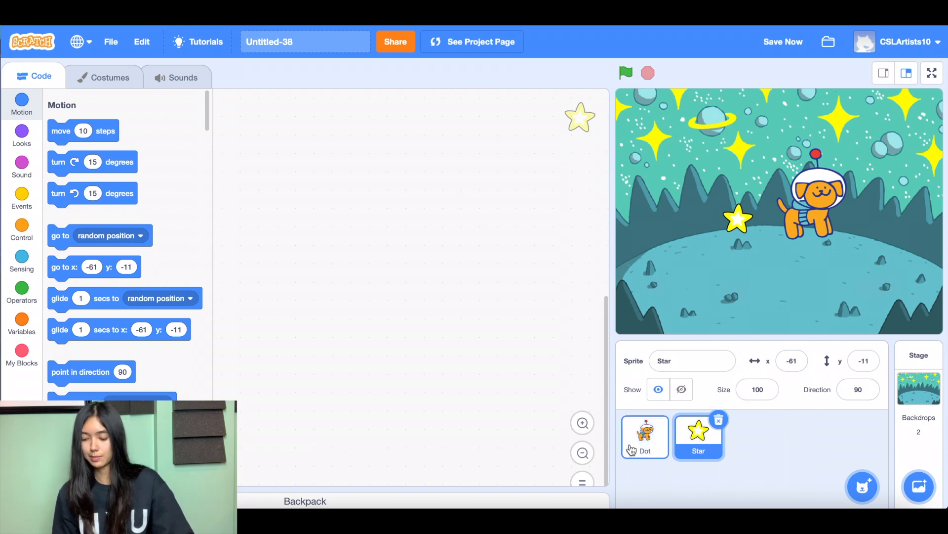
Add the Robot sprite from the library and select it for repositioning
left_click(645, 437)
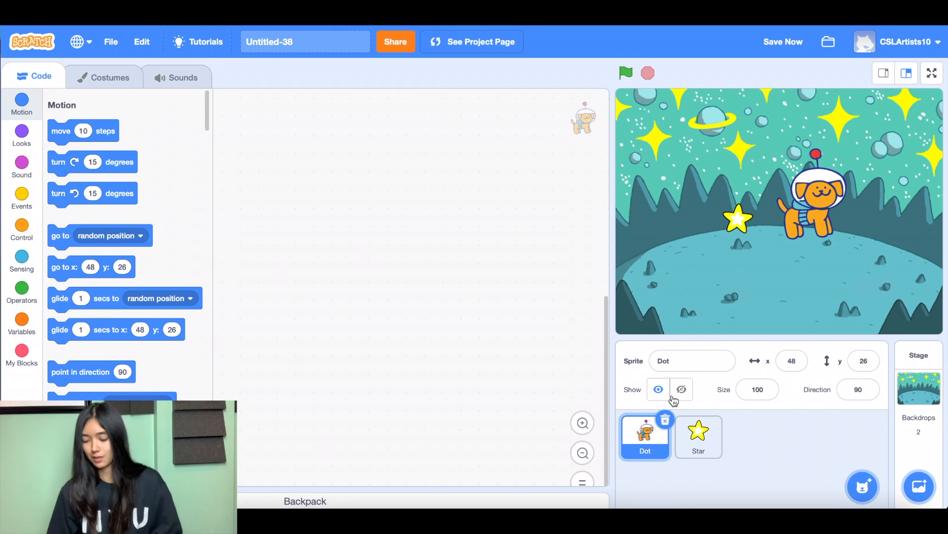
mouse_move(863, 487)
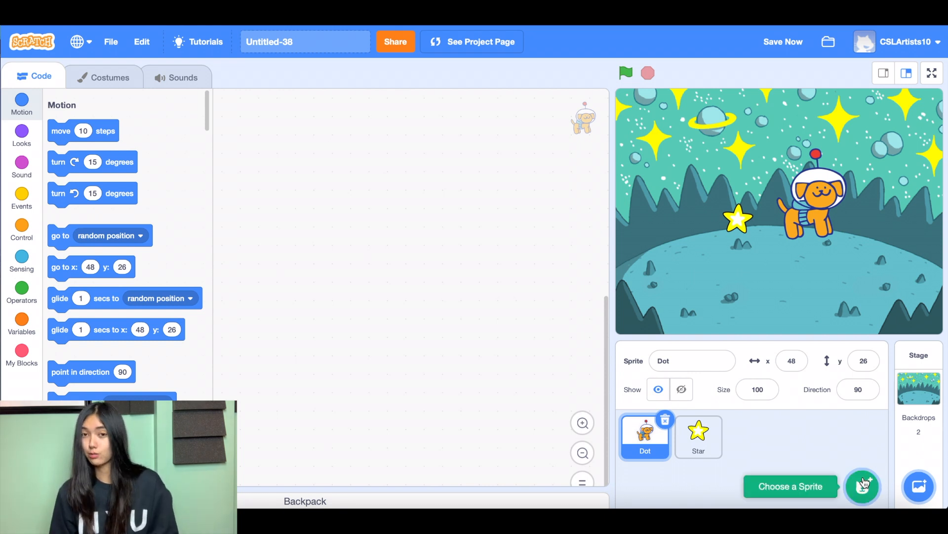
left_click(863, 486)
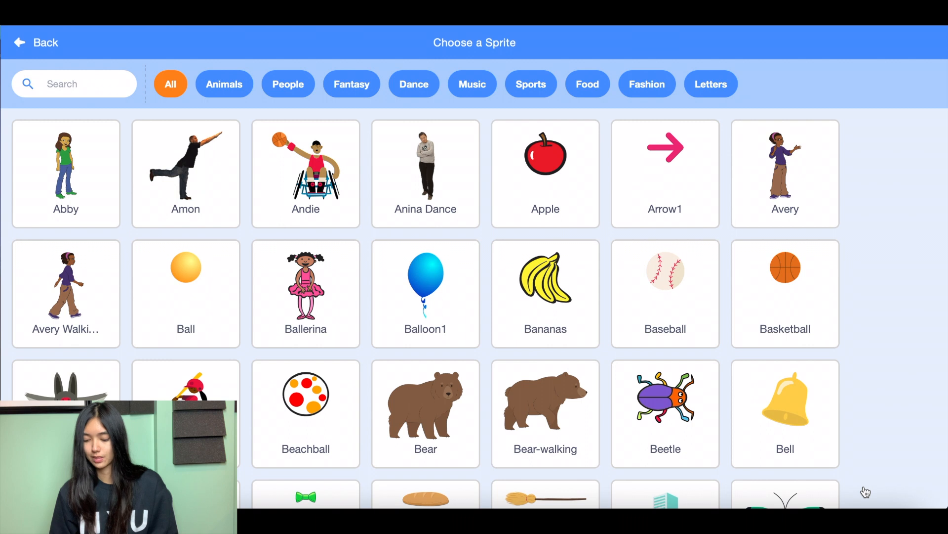
scroll("down", 3)
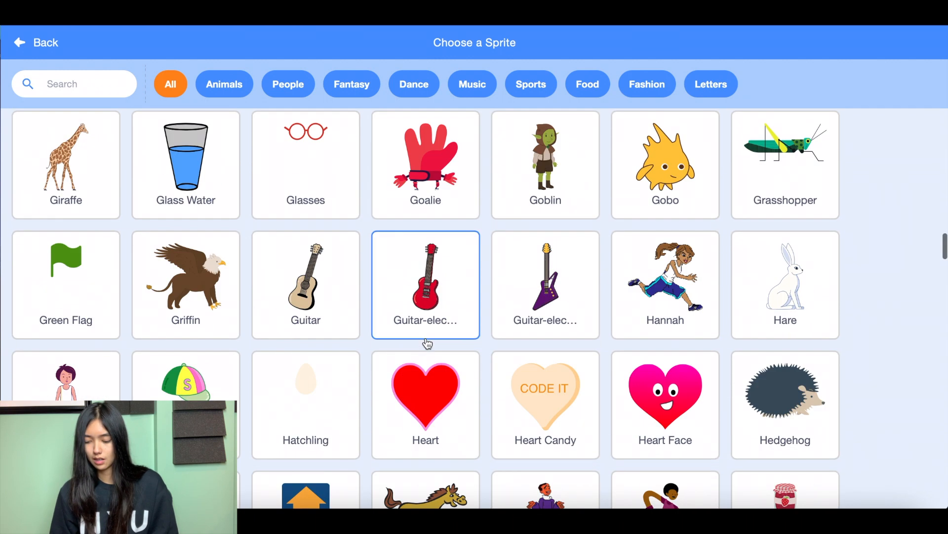
scroll("down", 3)
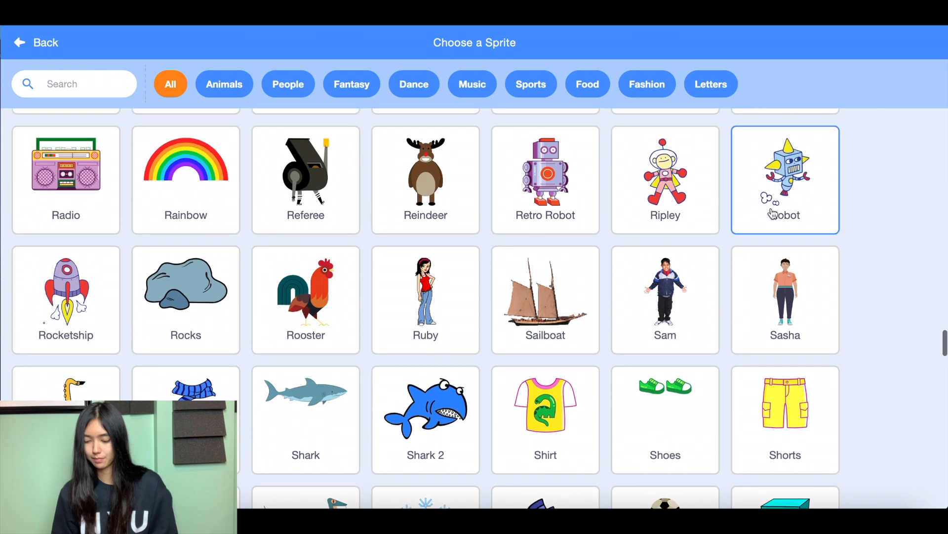
left_click(785, 176)
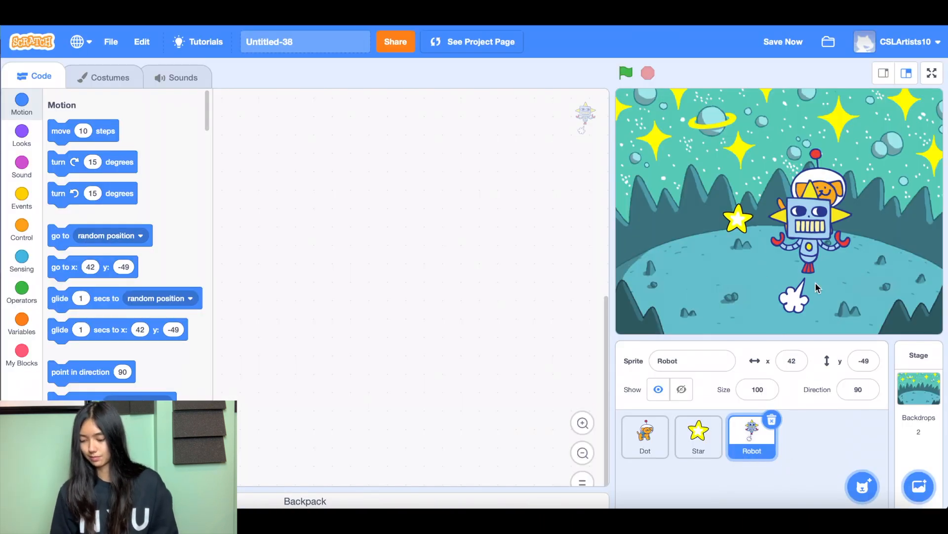
left_click(645, 436)
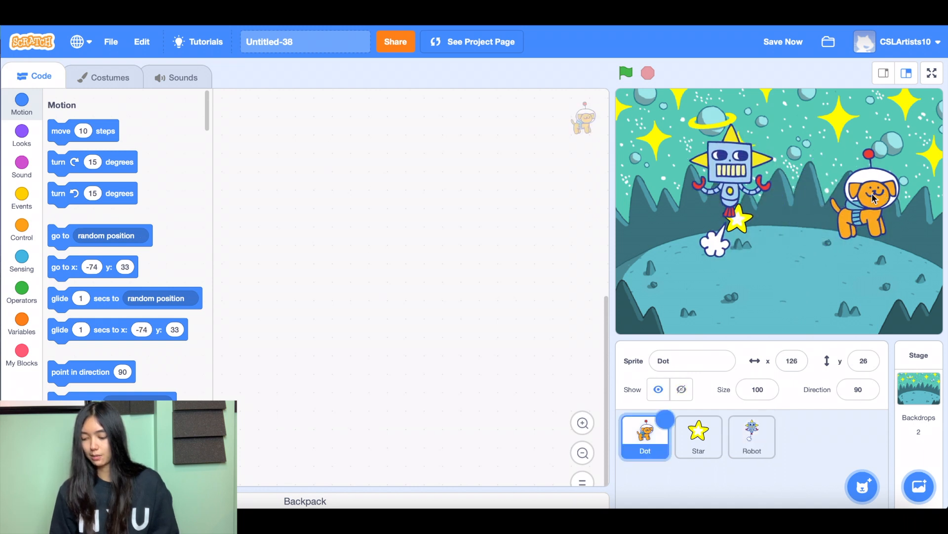
left_click(752, 436)
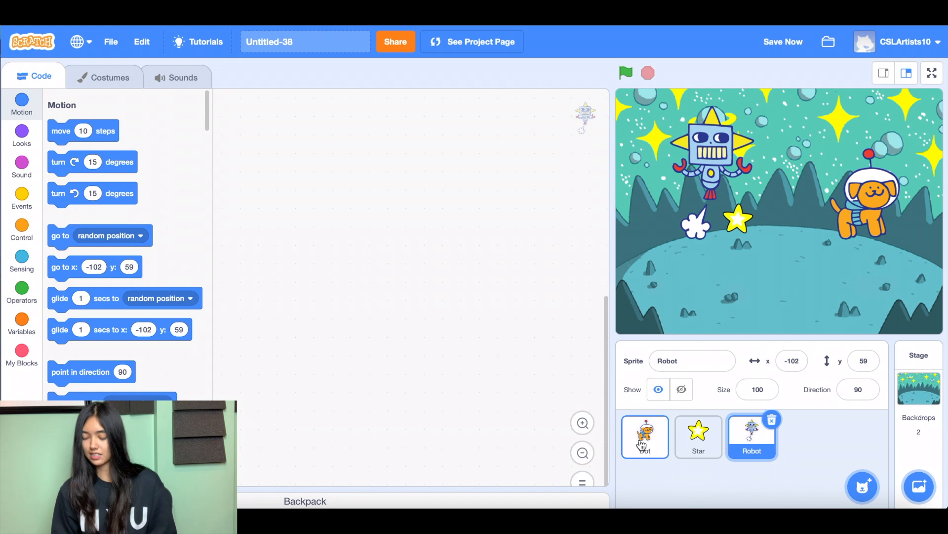
Start Dot's script with a 'when green flag clicked' block and a forever loop
left_click(645, 437)
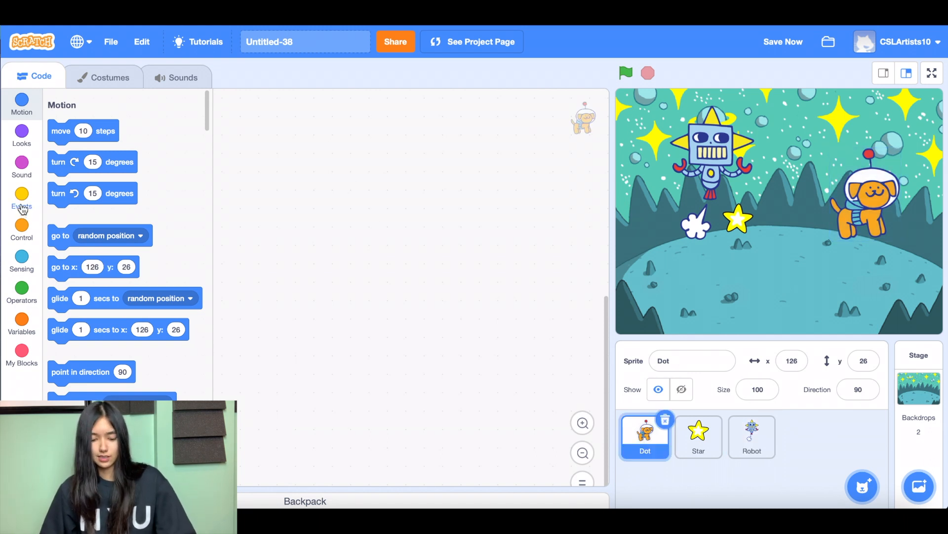
left_click(22, 205)
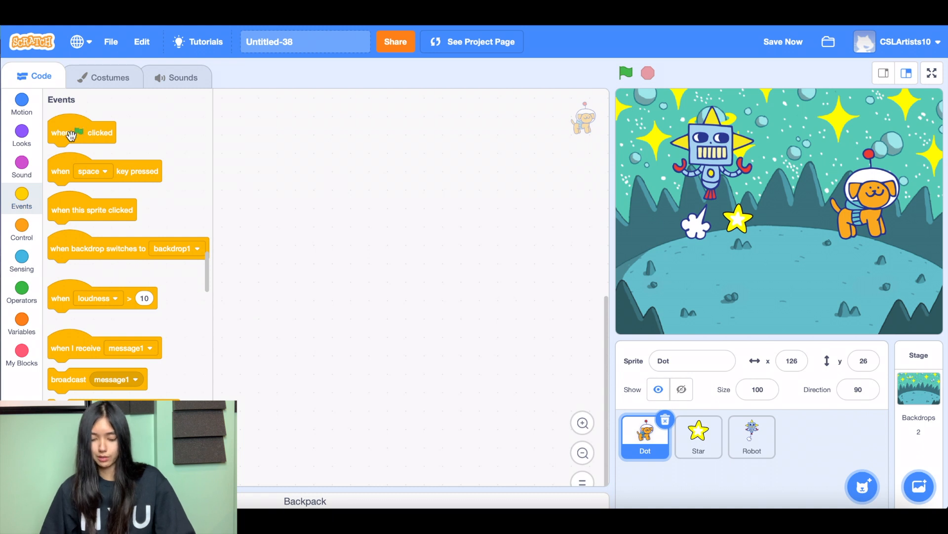
left_click_drag(81, 132, 356, 183)
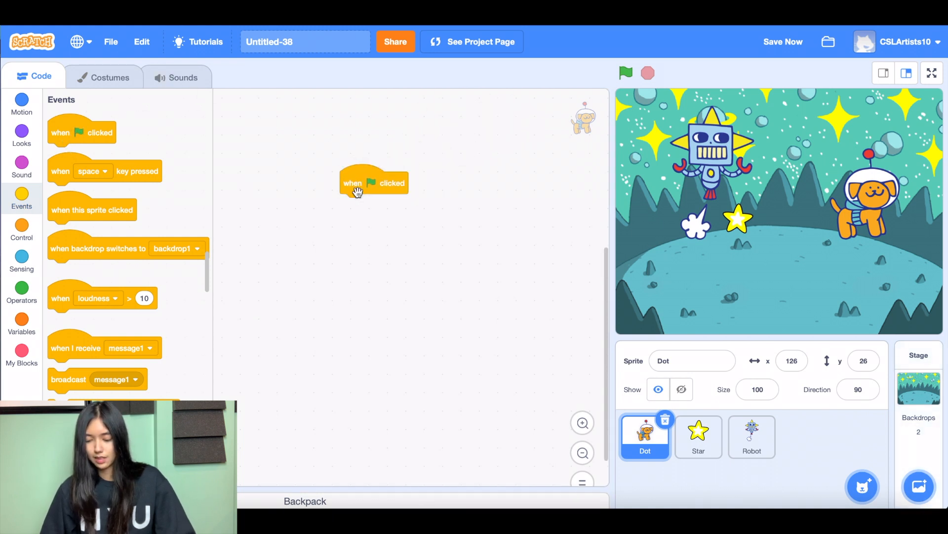
left_click_drag(374, 183, 422, 136)
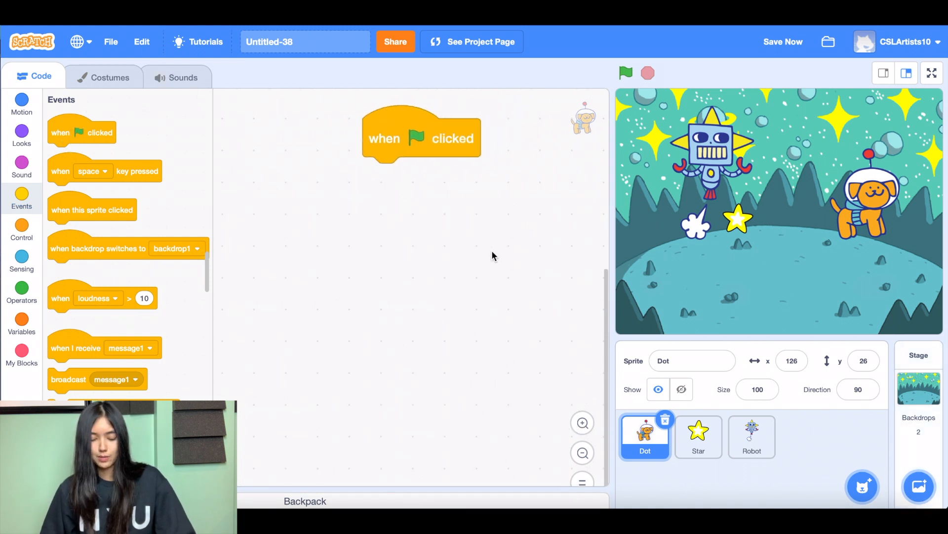
left_click_drag(421, 137, 351, 149)
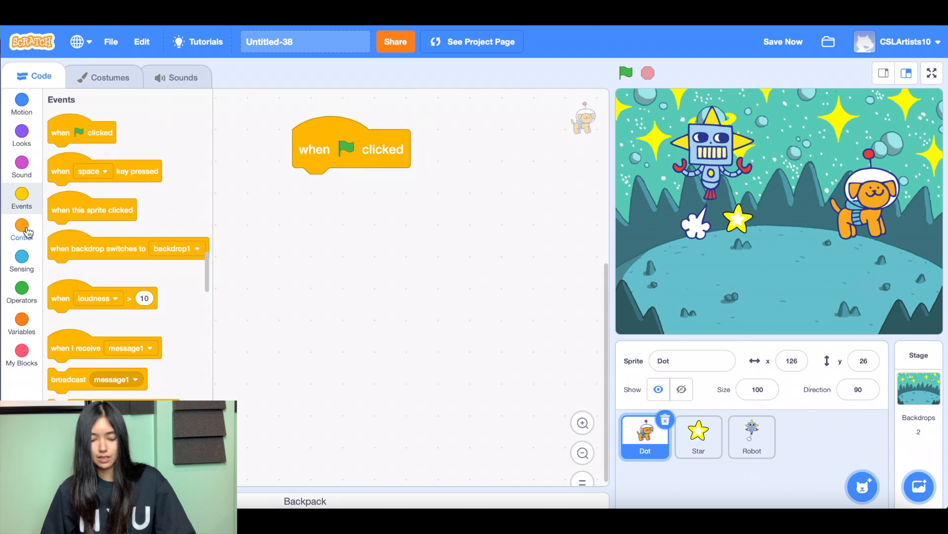
left_click(21, 230)
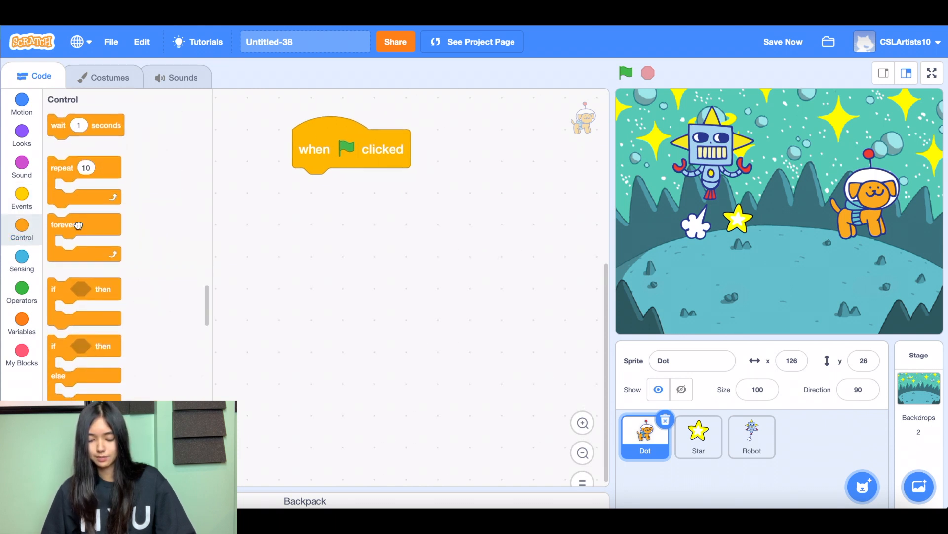
left_click_drag(63, 239, 317, 196)
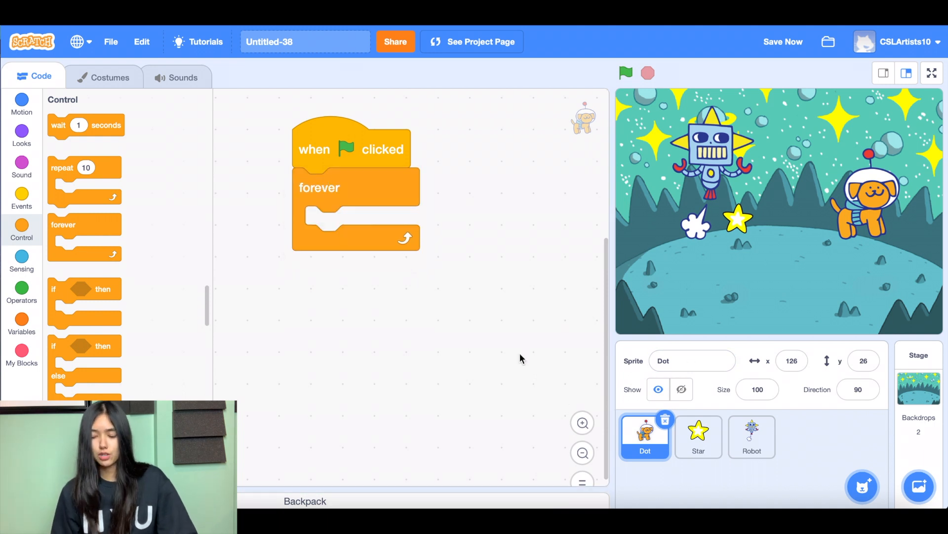
mouse_move(917, 217)
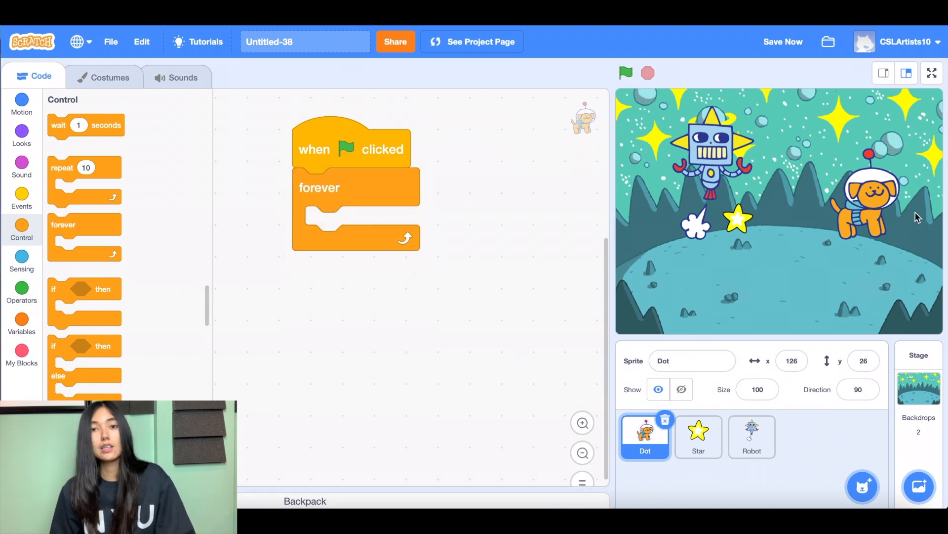
mouse_move(869, 186)
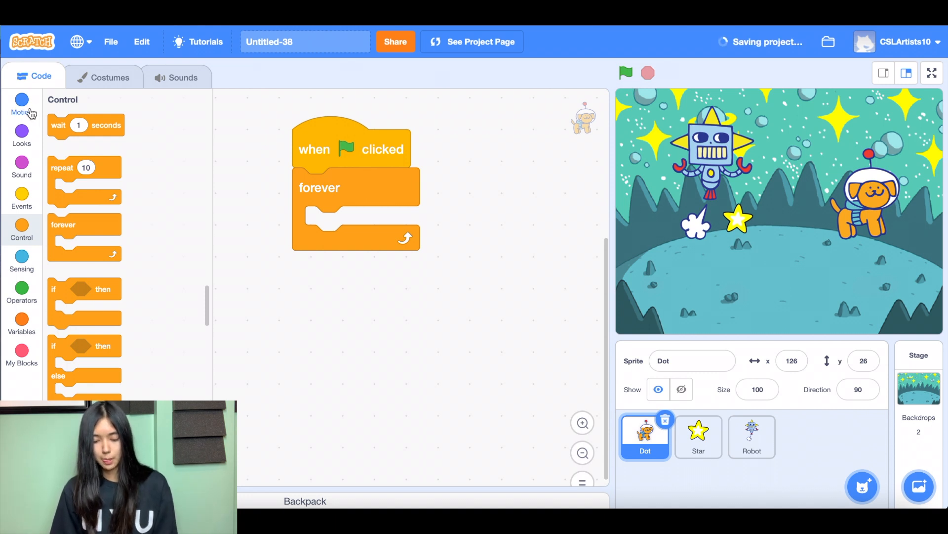
Put 'go to mouse-pointer' inside the loop and run the game to test
left_click(21, 102)
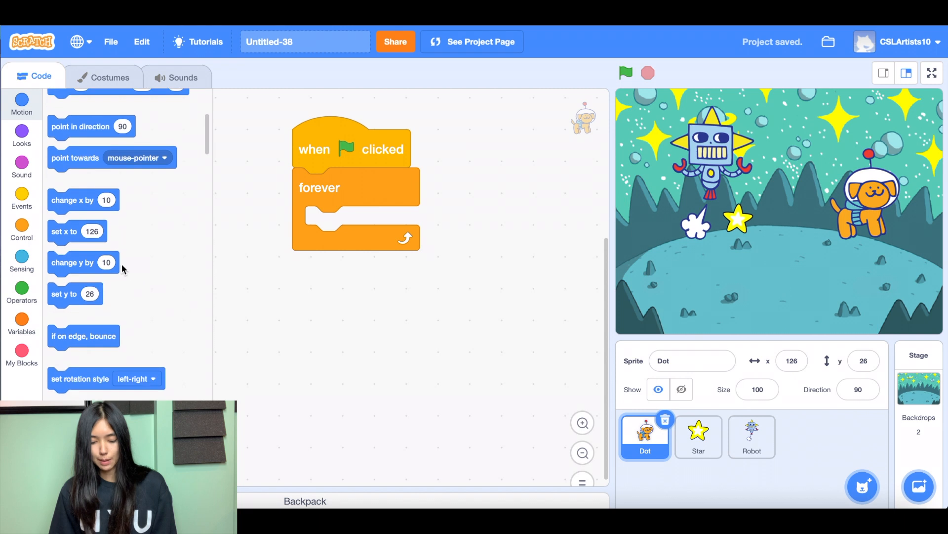
scroll("down", 3)
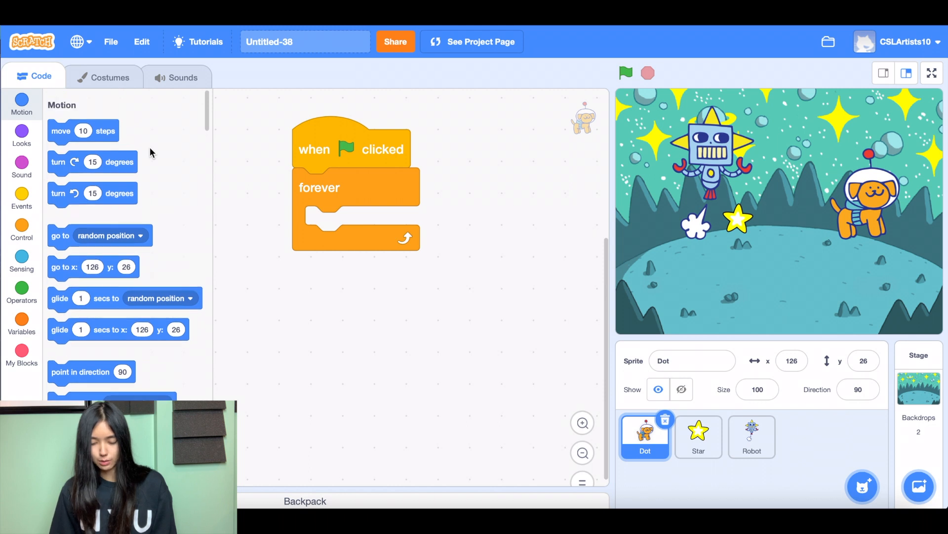
scroll("down", 3)
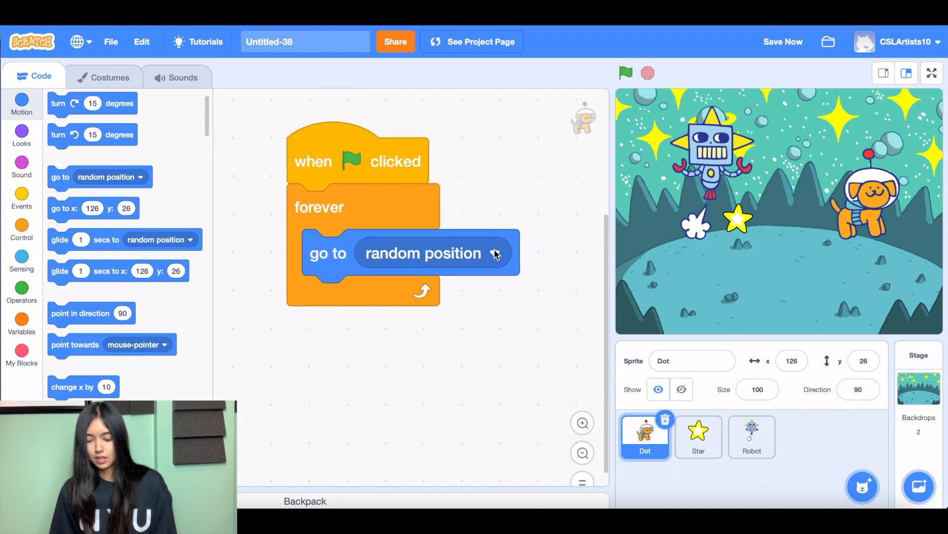
left_click(495, 253)
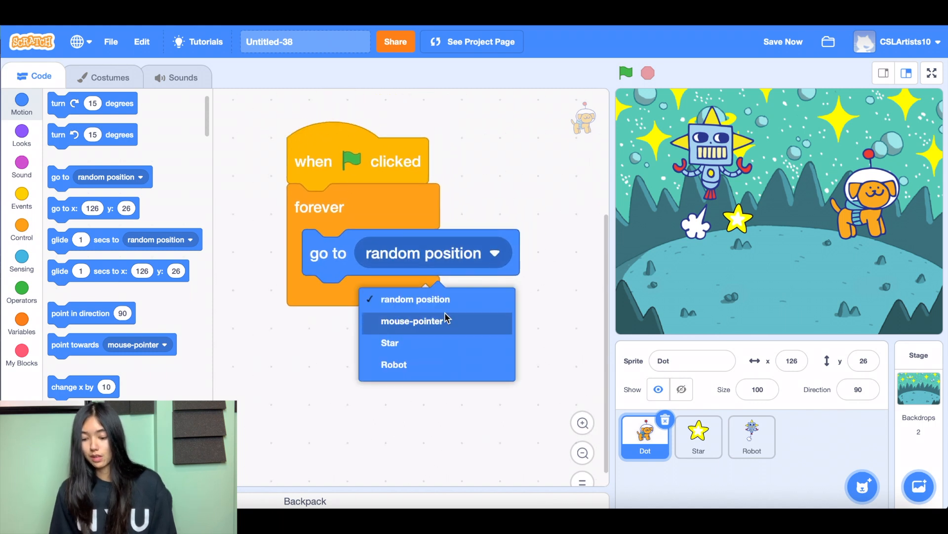
left_click(411, 321)
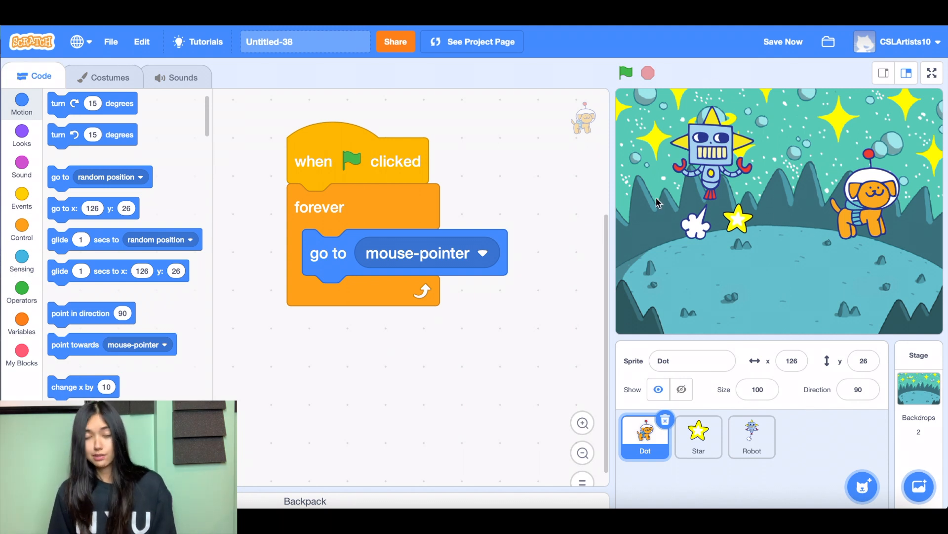
mouse_move(460, 149)
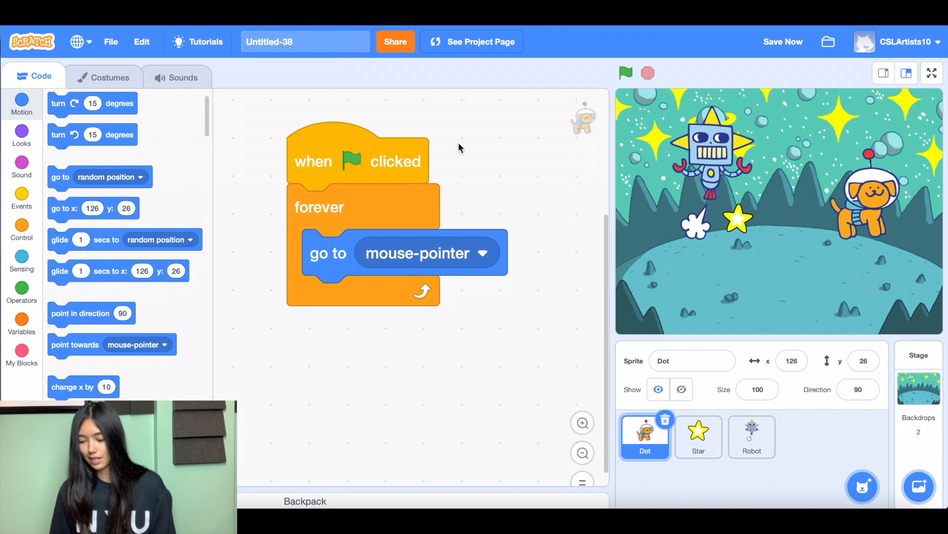
left_click(626, 73)
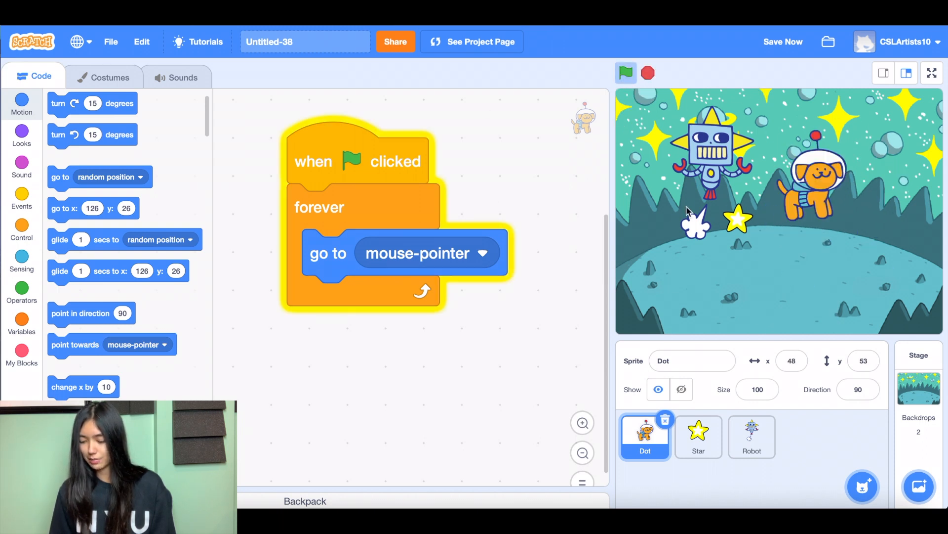
mouse_move(784, 217)
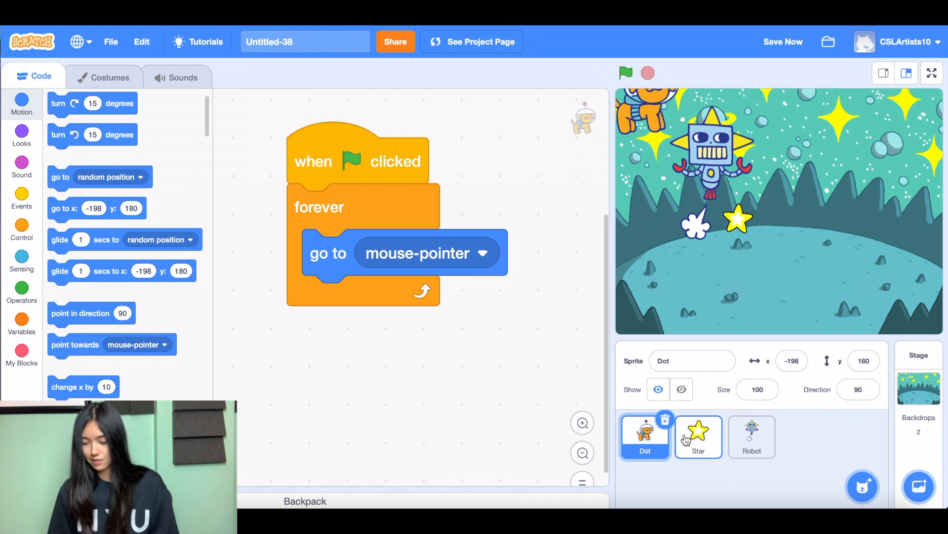
Start Star's script with a green-flag trigger and a forever loop
left_click(699, 435)
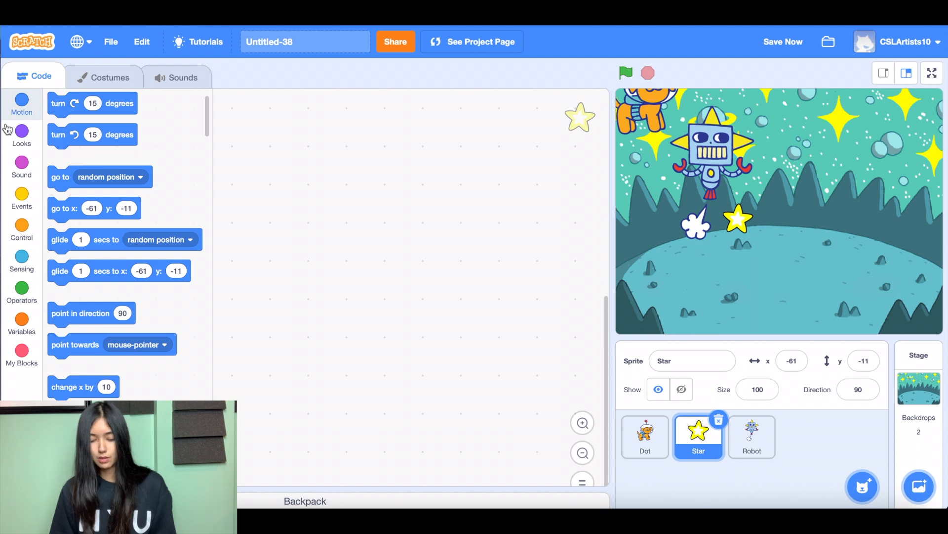
left_click(21, 197)
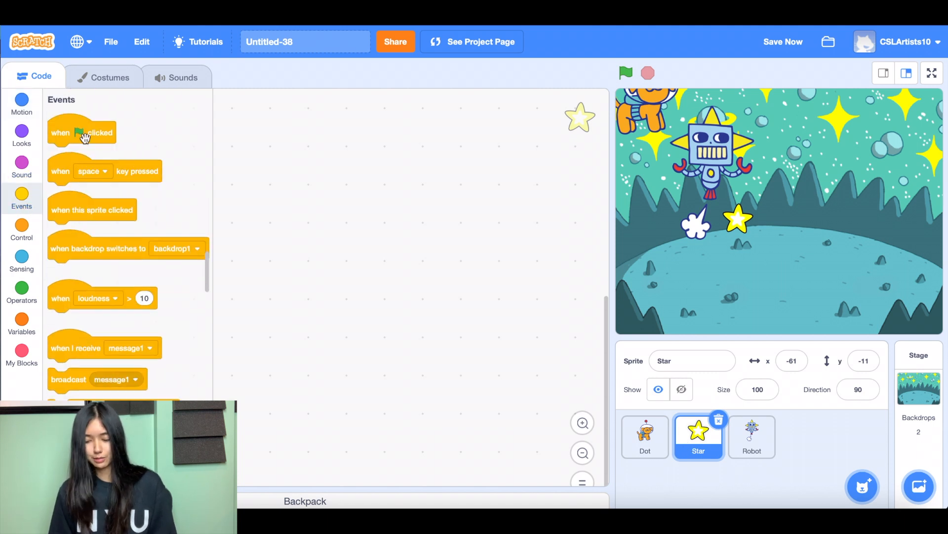
left_click_drag(82, 131, 340, 134)
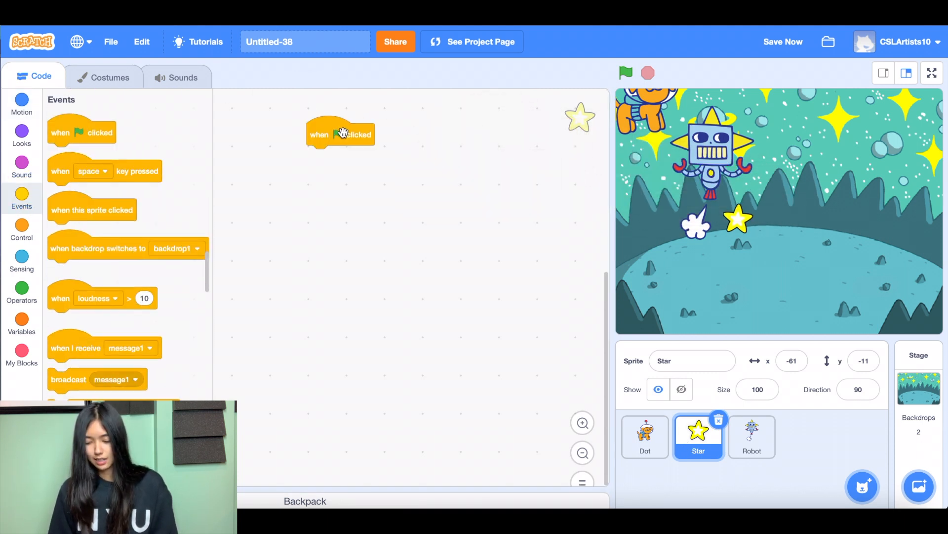
left_click_drag(340, 134, 403, 104)
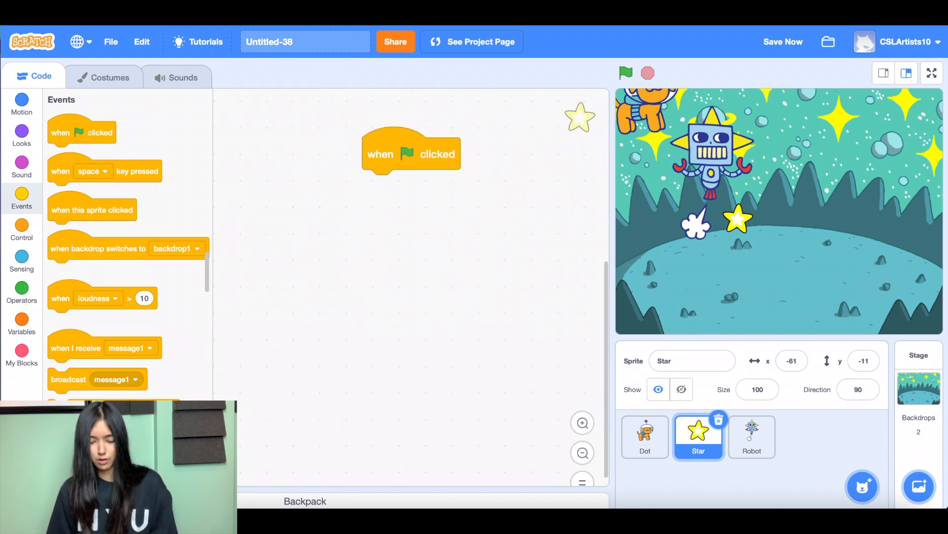
left_click(21, 228)
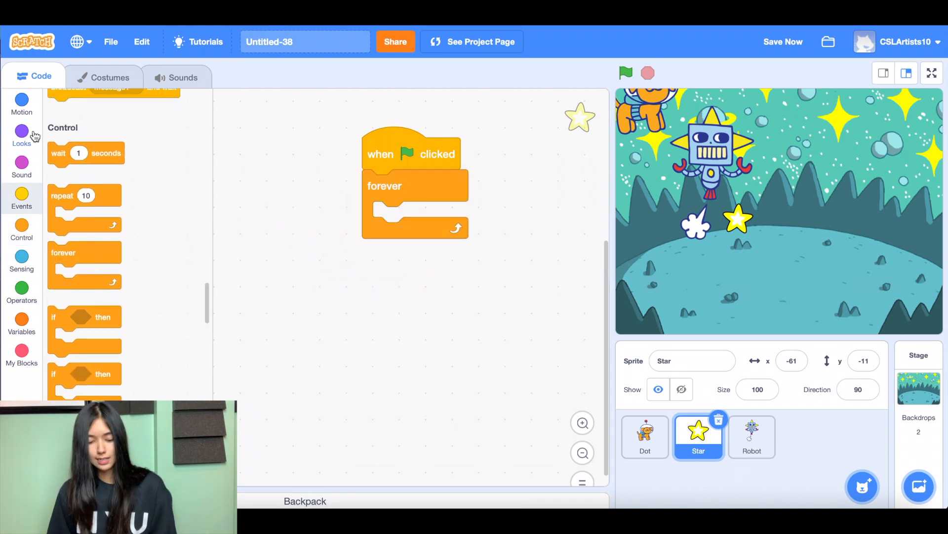
Put 'change color effect by 25' inside the loop and run the game
left_click(22, 132)
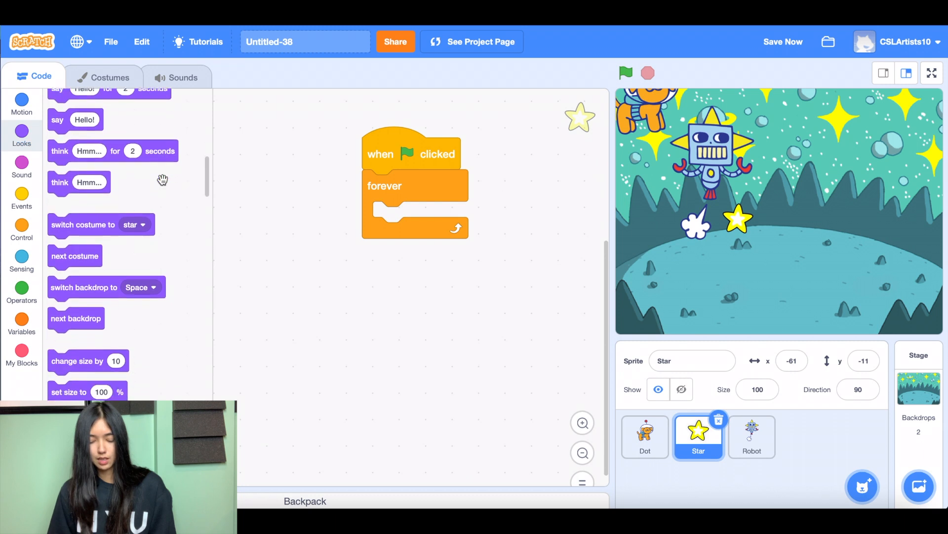
scroll("down", 3)
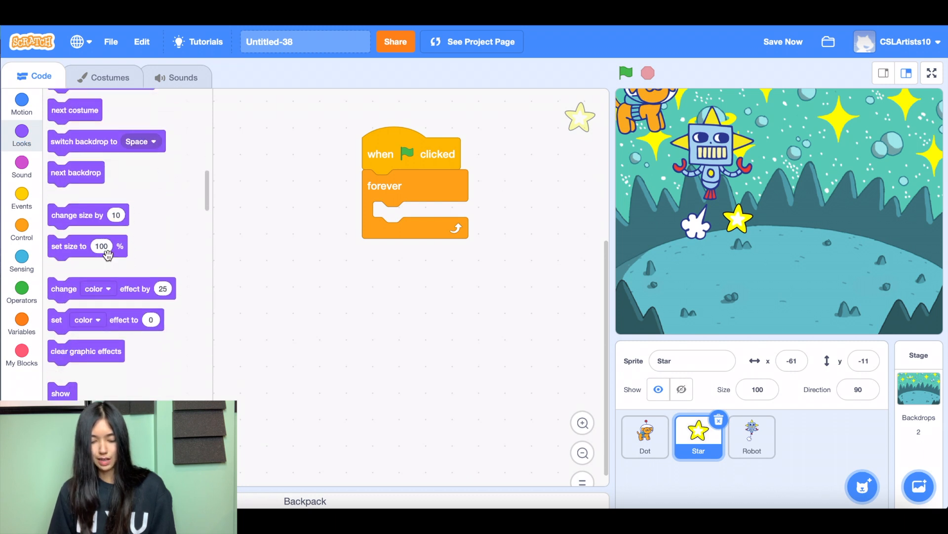
scroll("down", 3)
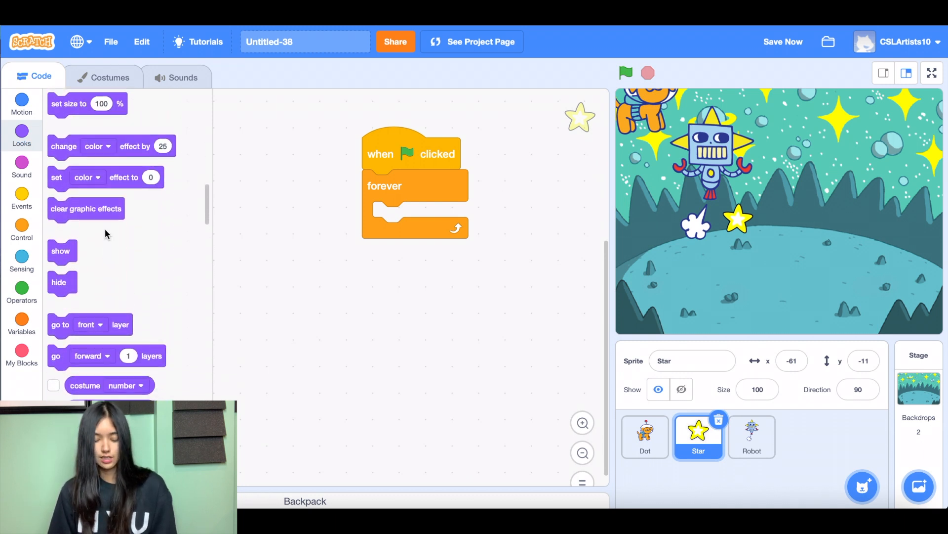
scroll("down", 3)
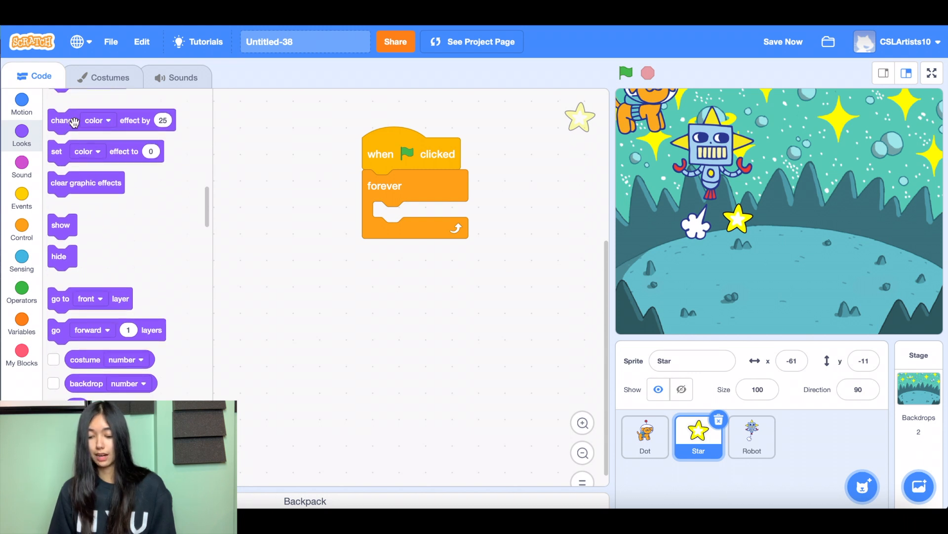
left_click_drag(64, 119, 396, 217)
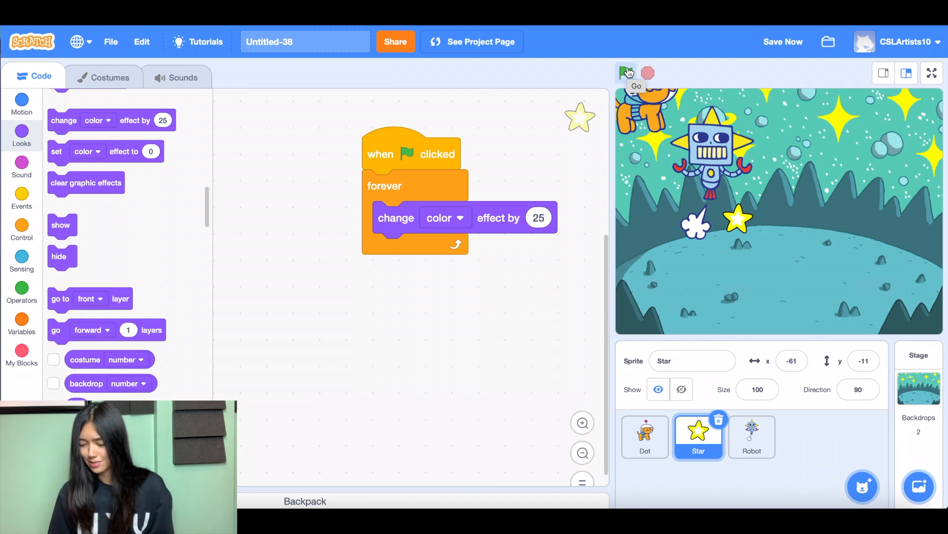
left_click(626, 73)
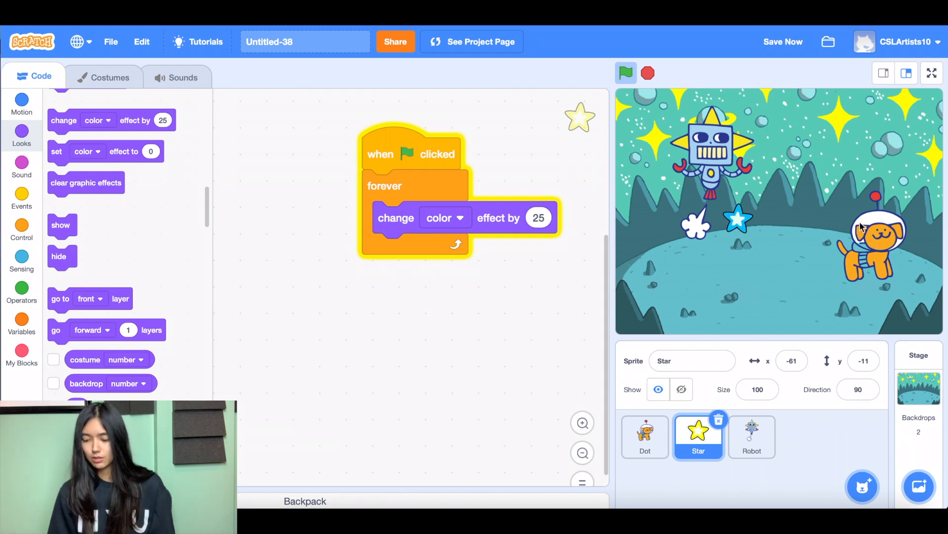
Stop the game, move the colour script aside, and add a flag script setting my variable to 0
left_click(626, 72)
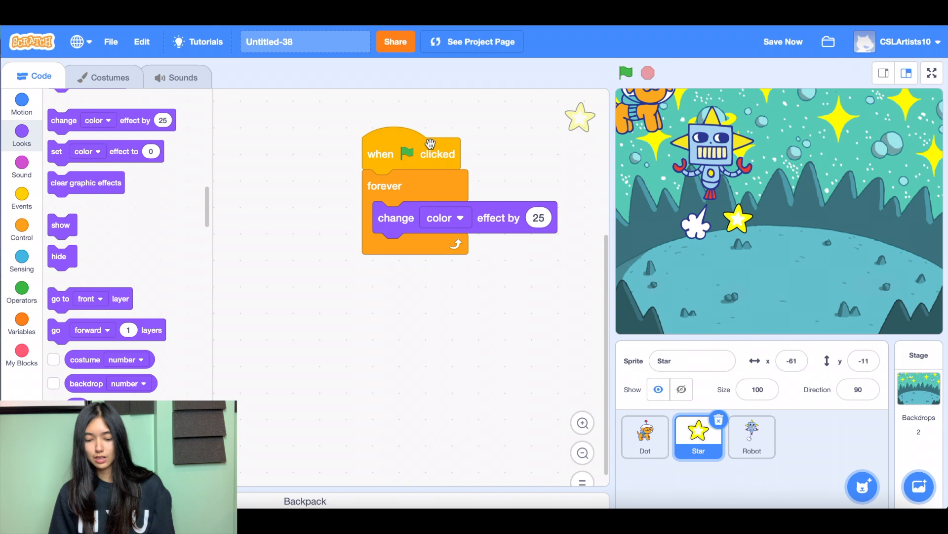
left_click_drag(412, 153, 465, 178)
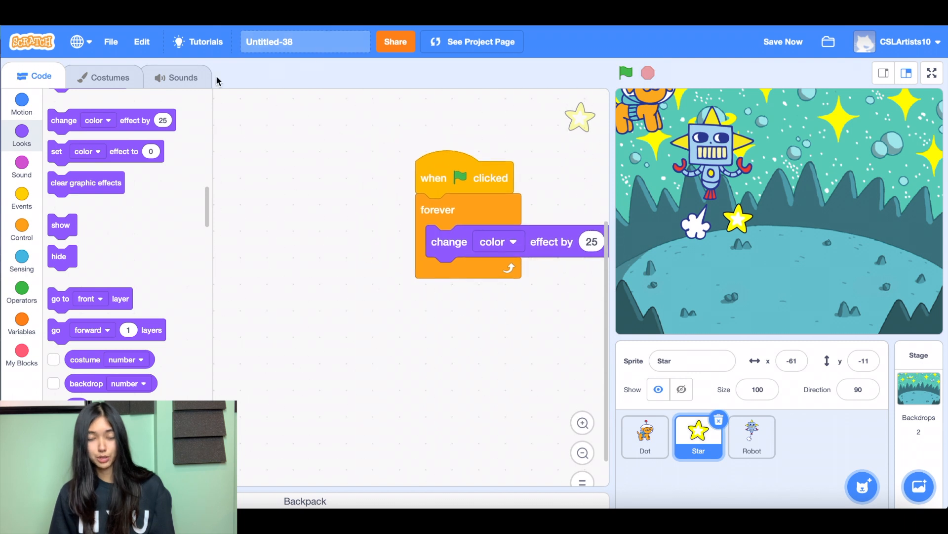
left_click(21, 197)
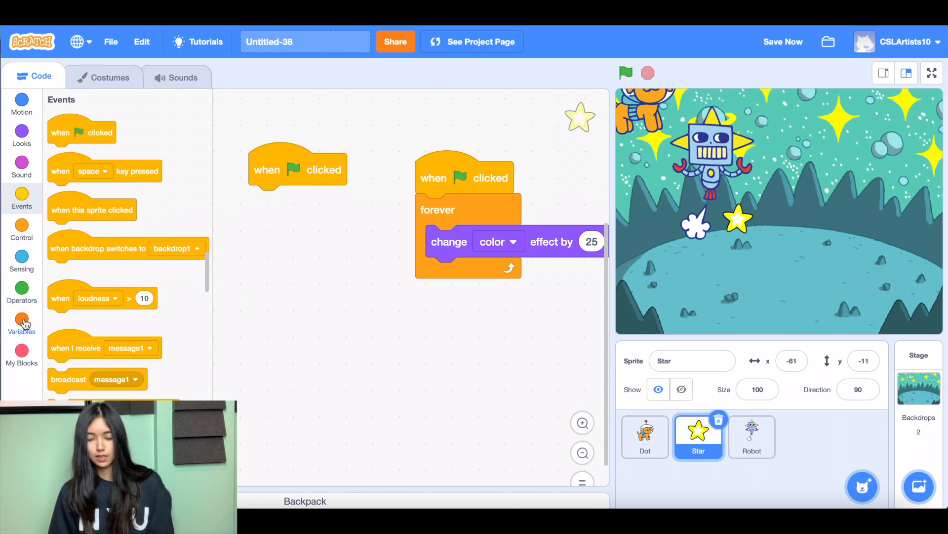
left_click(22, 321)
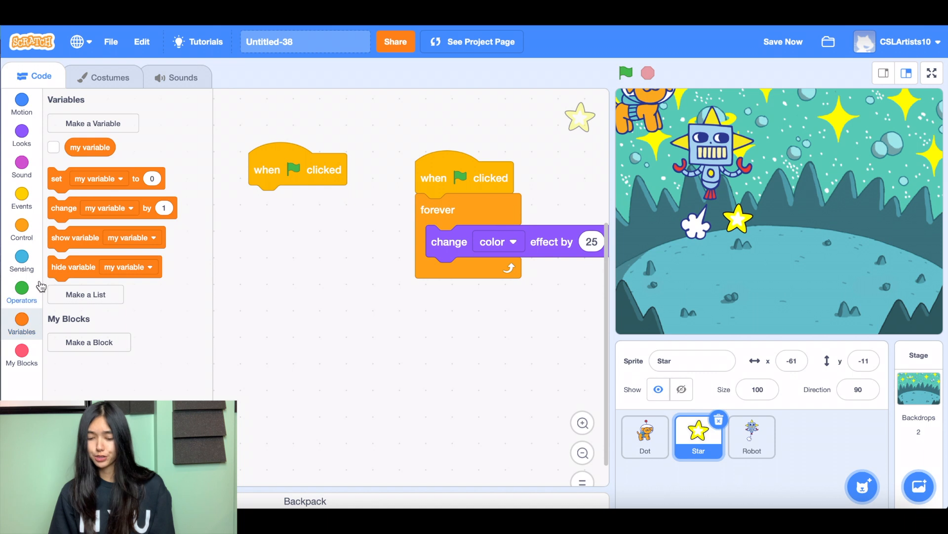
mouse_move(56, 197)
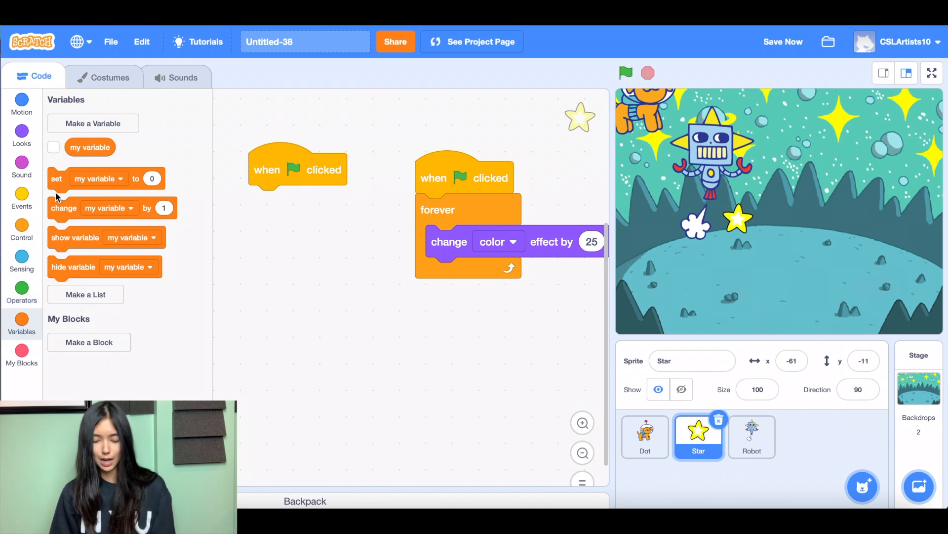
left_click_drag(56, 178, 186, 179)
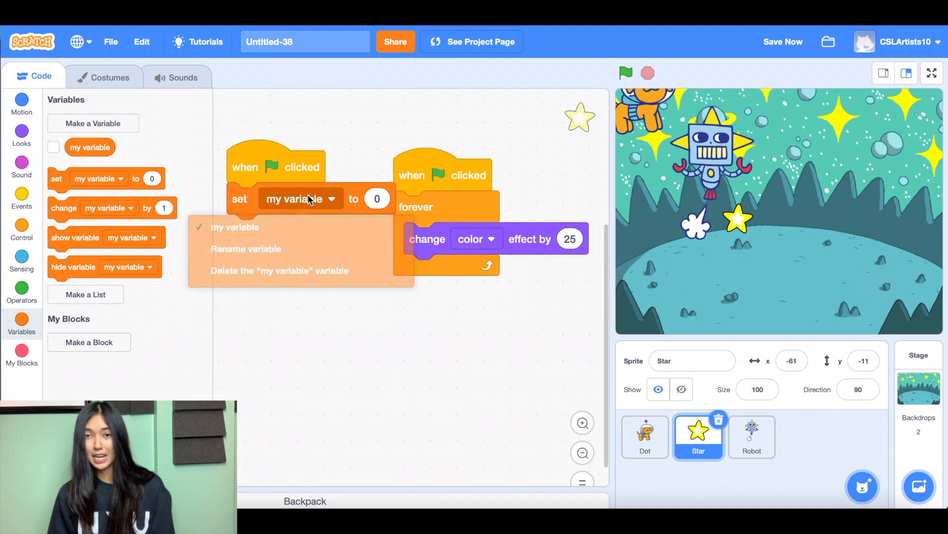
Rename the variable to 'score' and show its readout on the stage
left_click(247, 249)
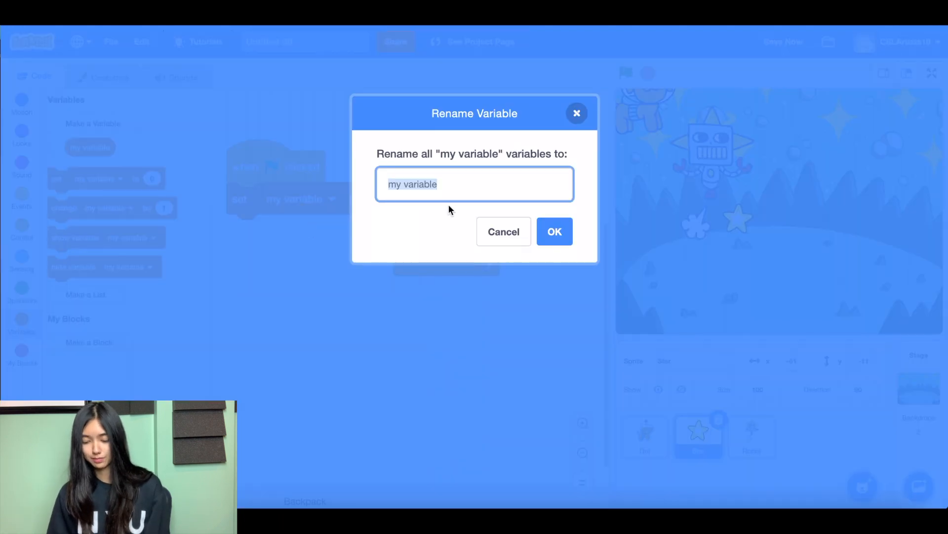
type("score")
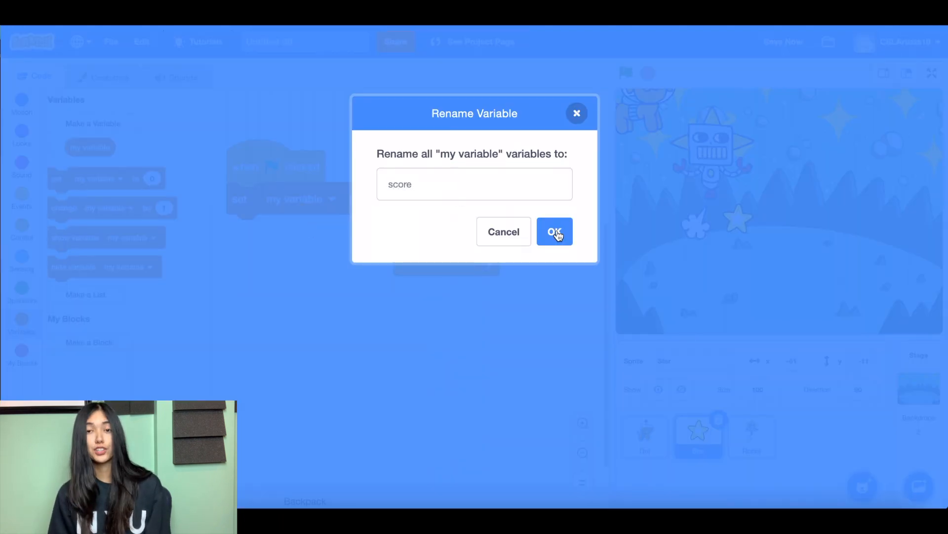
left_click(555, 231)
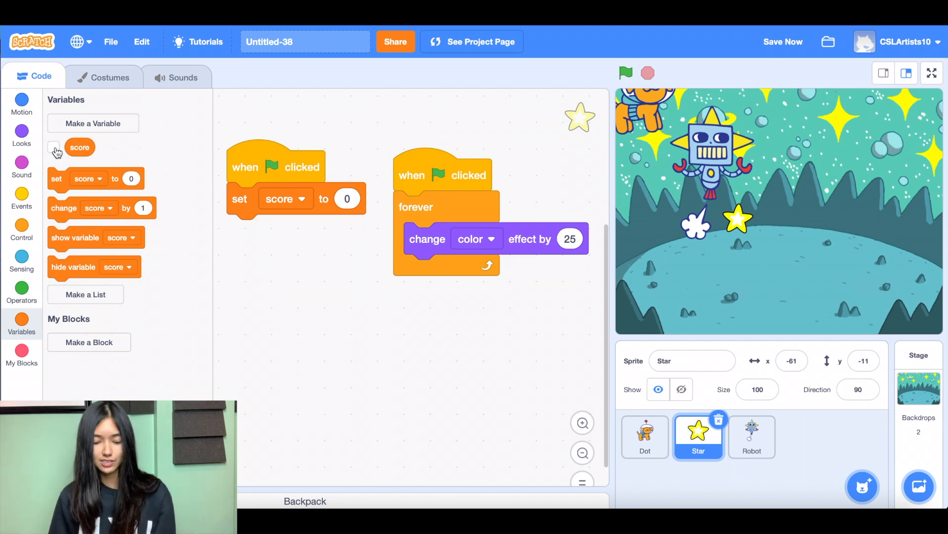
left_click(54, 147)
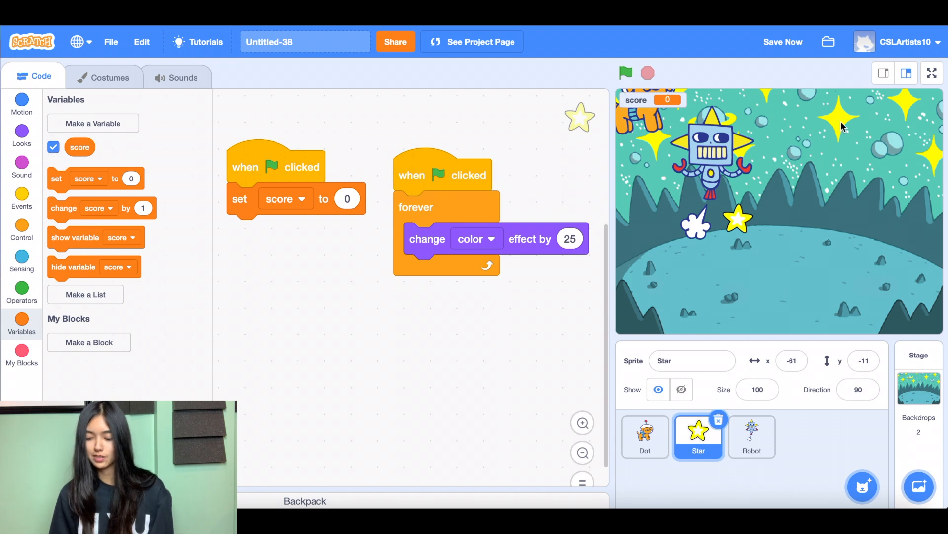
mouse_move(599, 152)
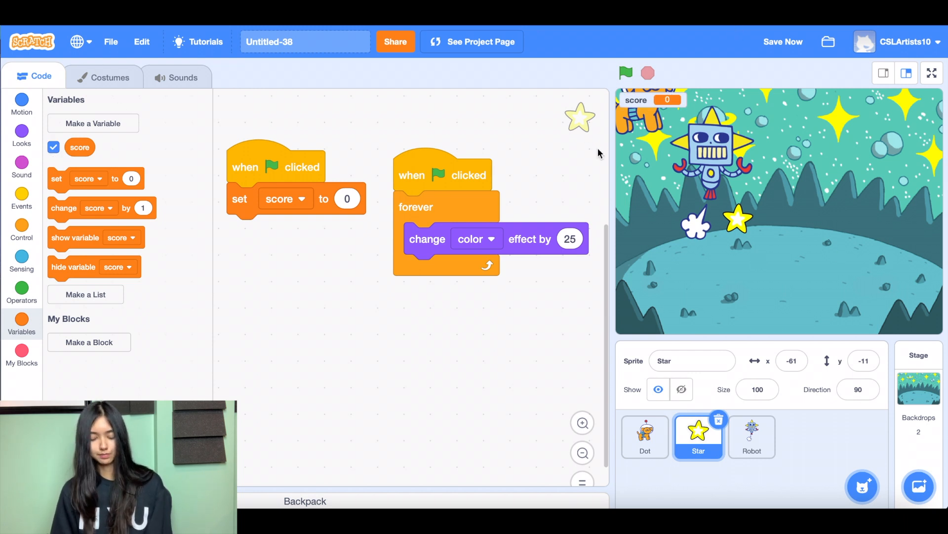
mouse_move(45, 231)
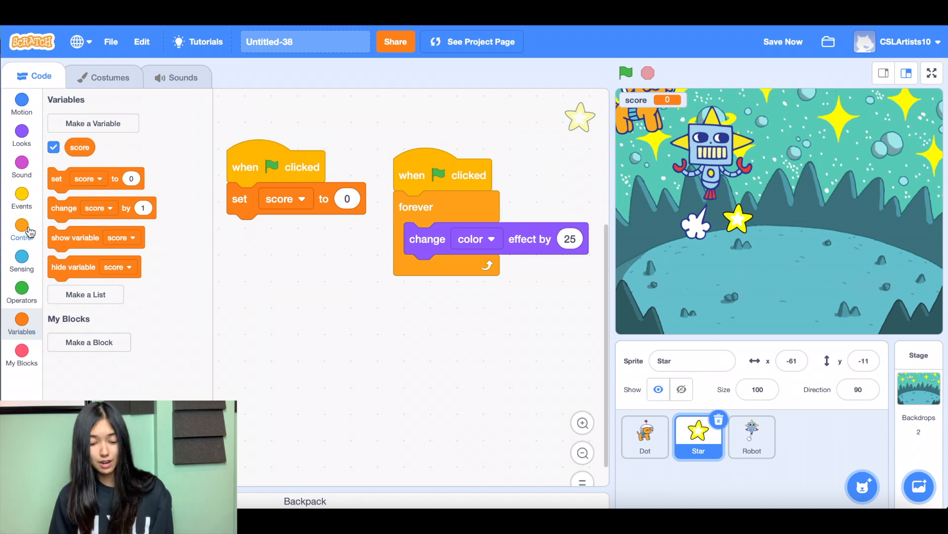
Build a forever 'if touching Dot' check adding 1 to score and going to a random position
left_click(21, 227)
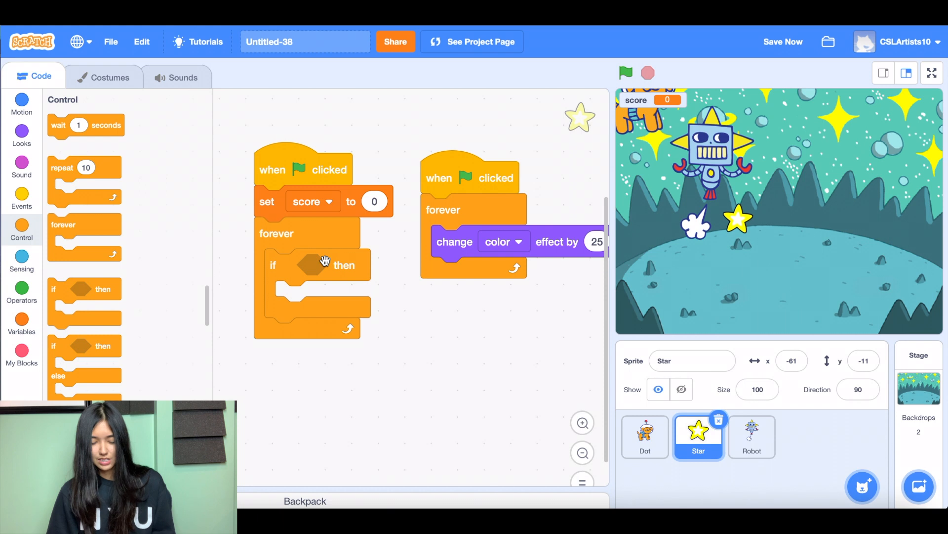
left_click(21, 258)
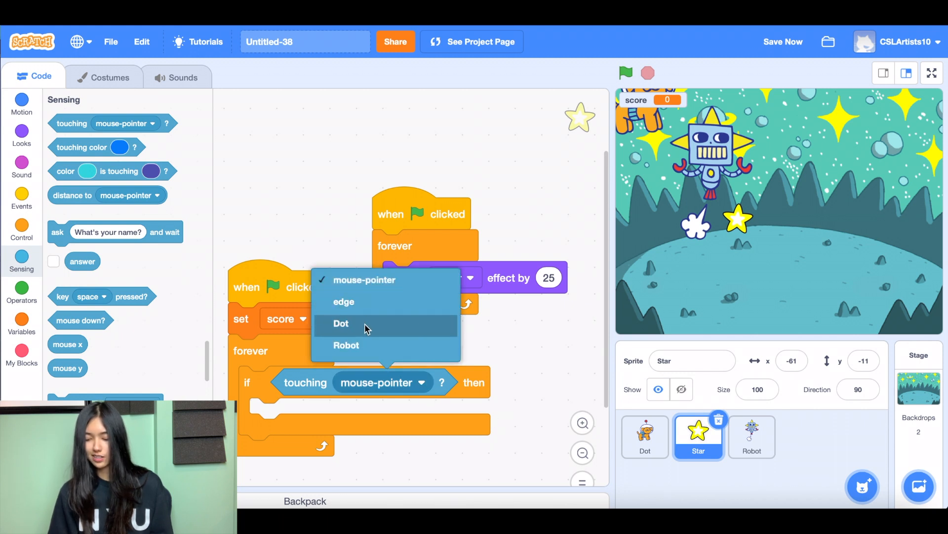
left_click(341, 323)
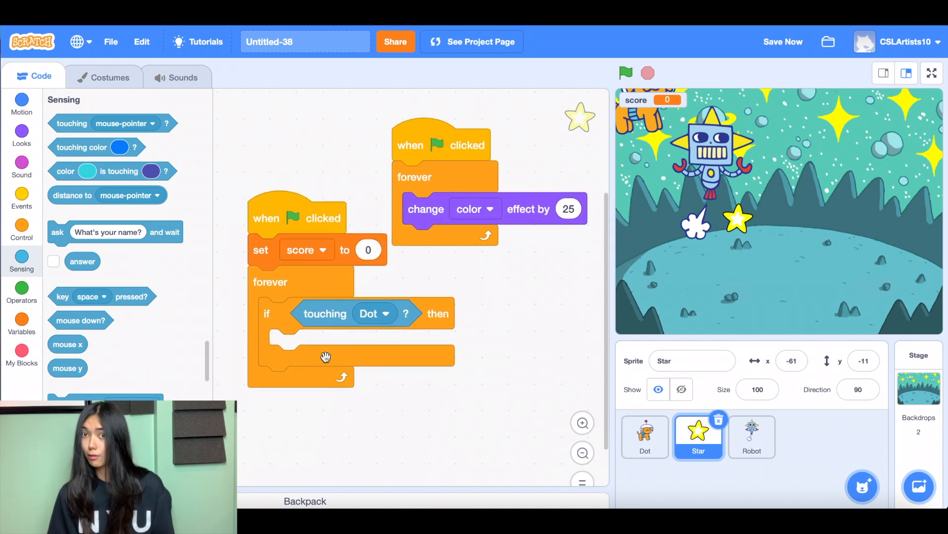
left_click(22, 226)
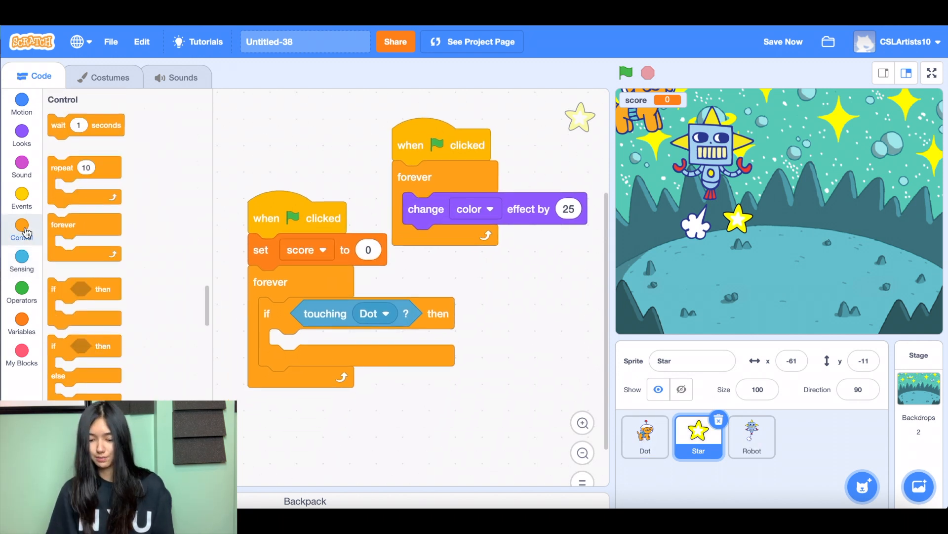
mouse_move(82, 252)
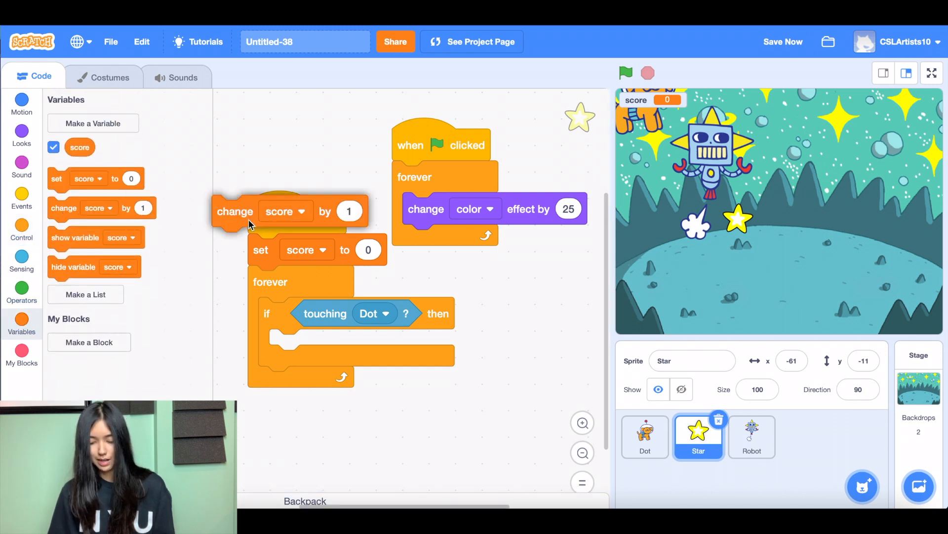
left_click_drag(235, 211, 301, 345)
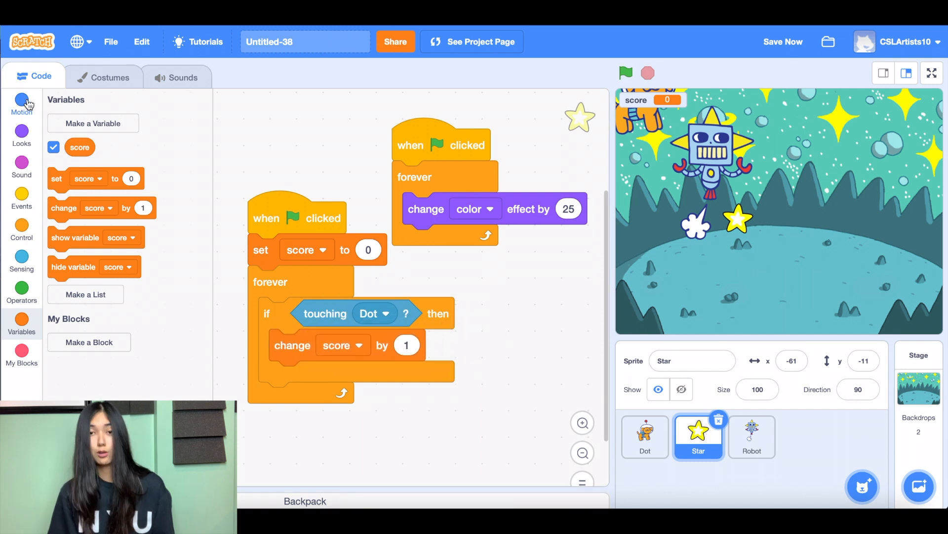
left_click(22, 101)
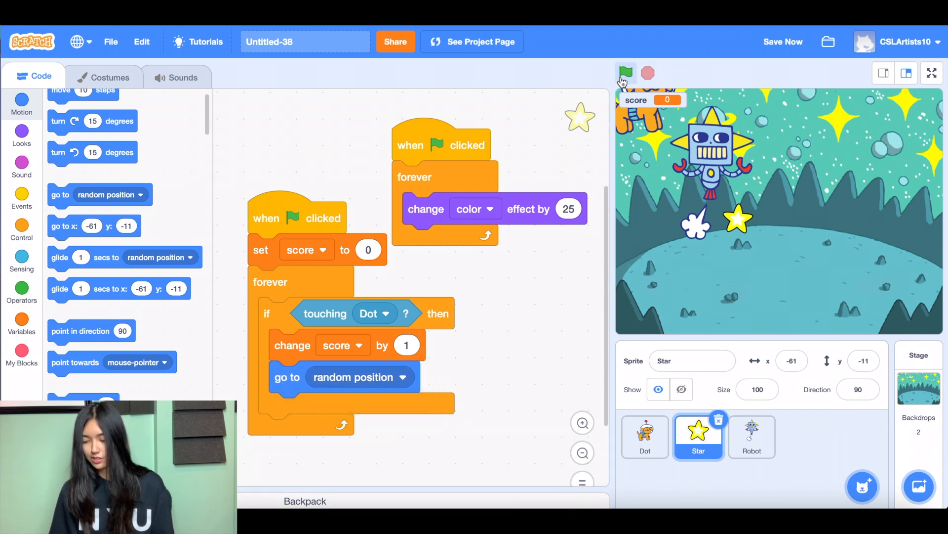
Test-play until the score hits 8, stop the game, and select the Robot
left_click(625, 73)
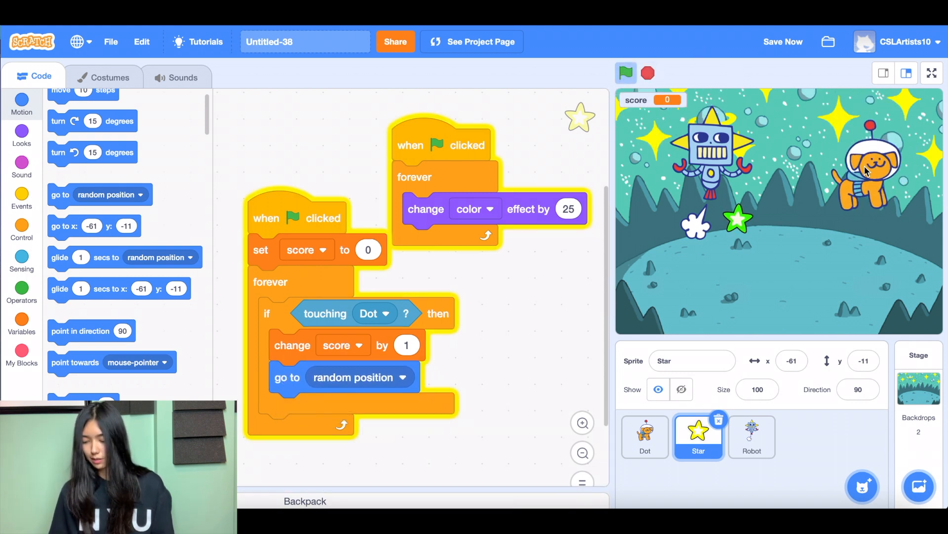
left_click(626, 73)
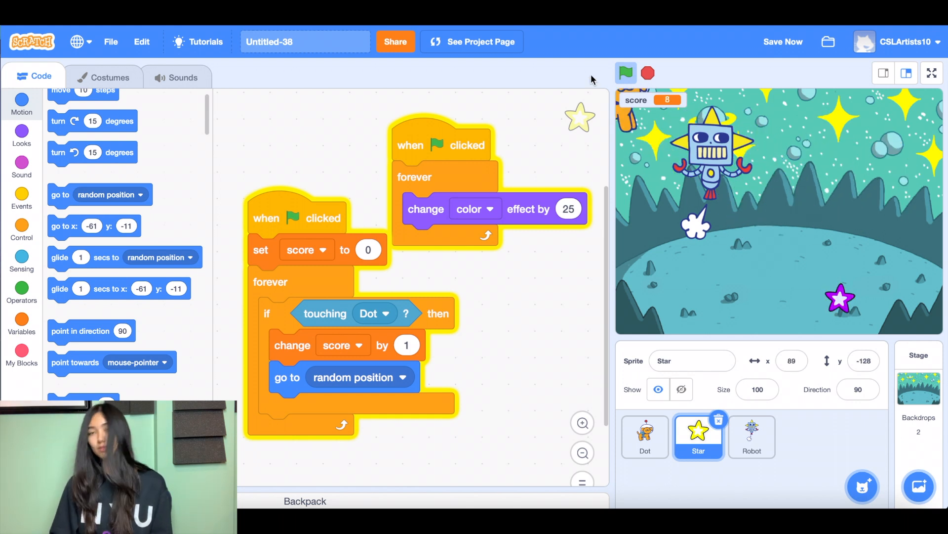
left_click(625, 73)
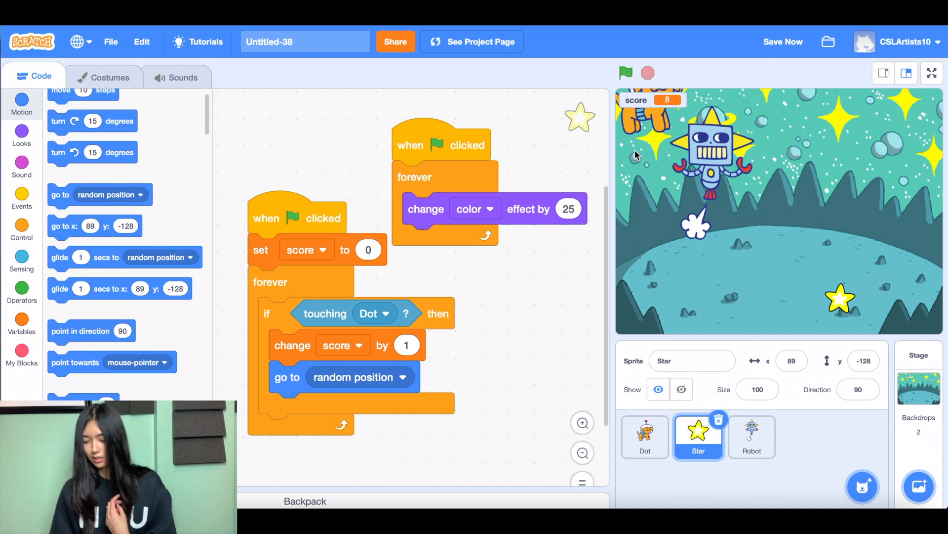
left_click(751, 437)
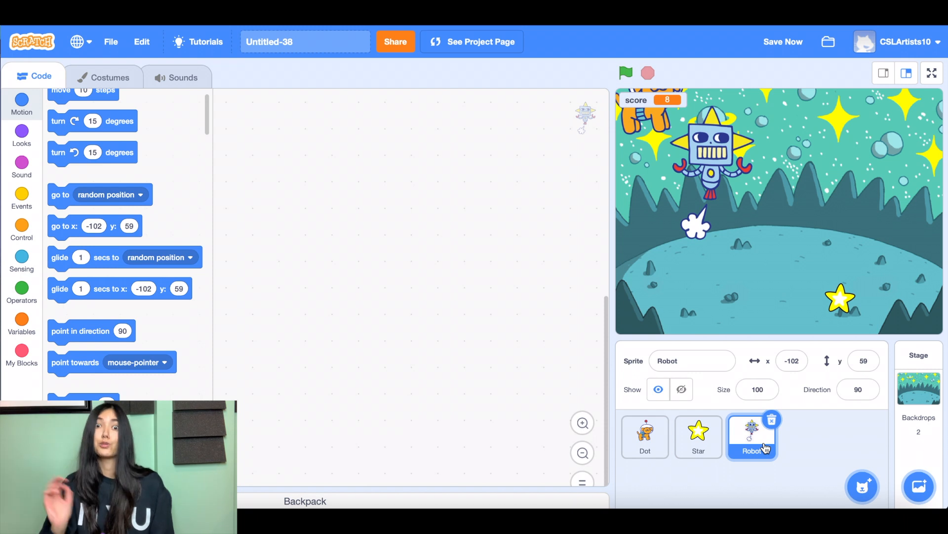
mouse_move(688, 348)
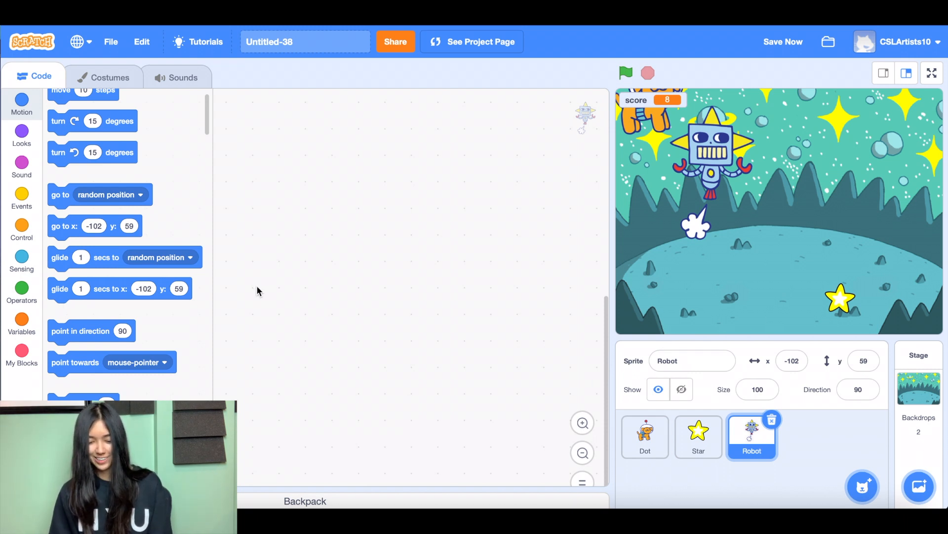
Give the Robot a green-flag script with a 'point in direction' block
left_click(22, 199)
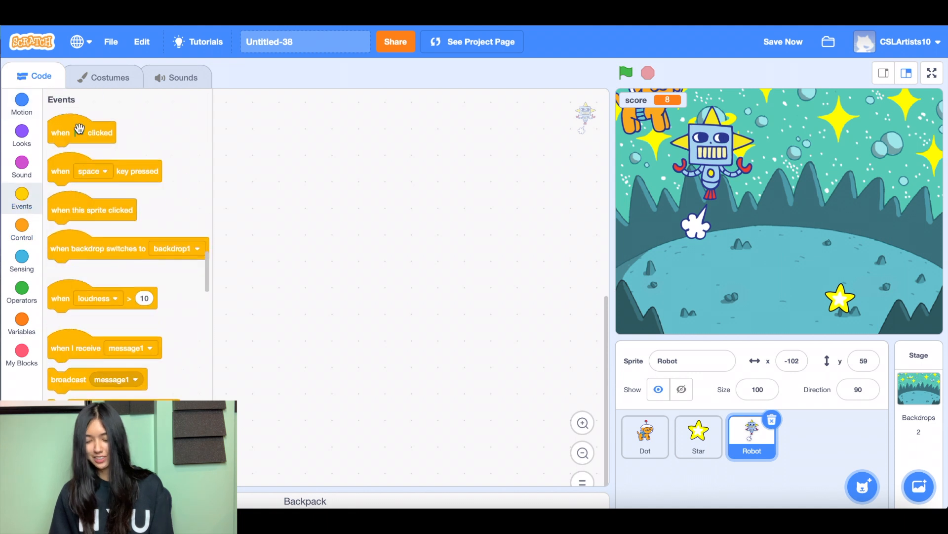
left_click_drag(82, 132, 359, 214)
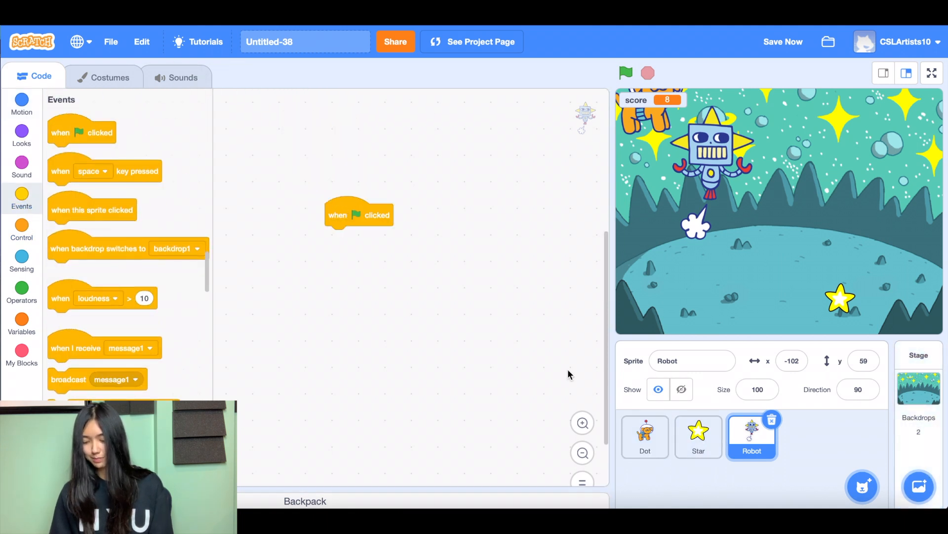
left_click(21, 99)
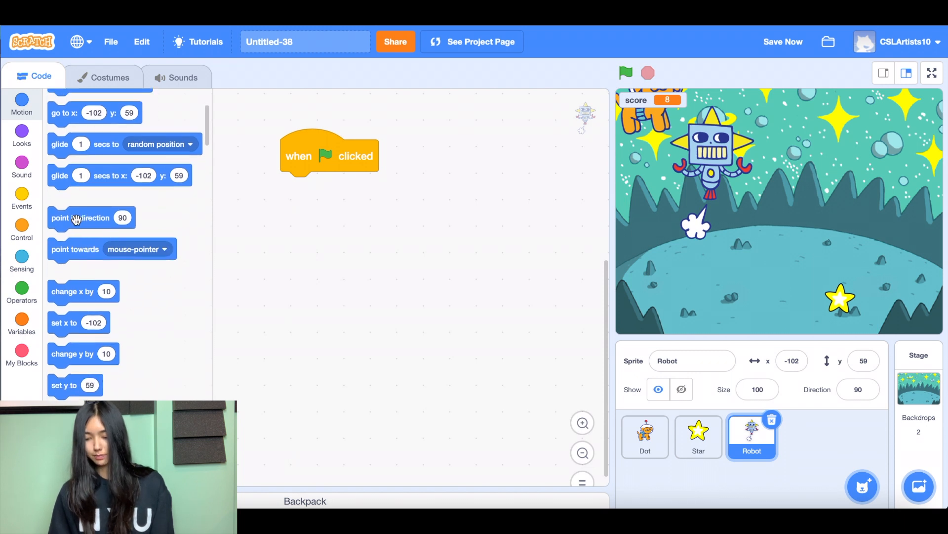
left_click_drag(91, 218, 326, 187)
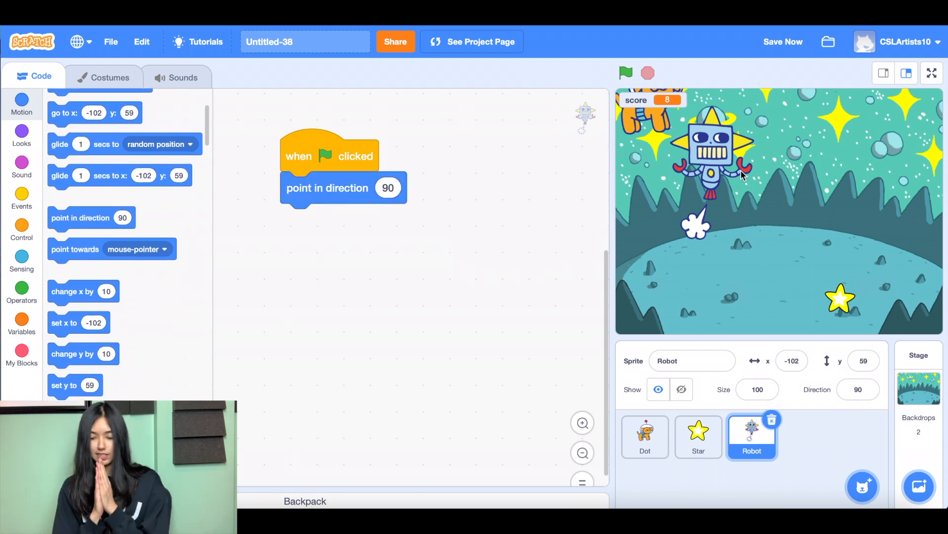
left_click(783, 41)
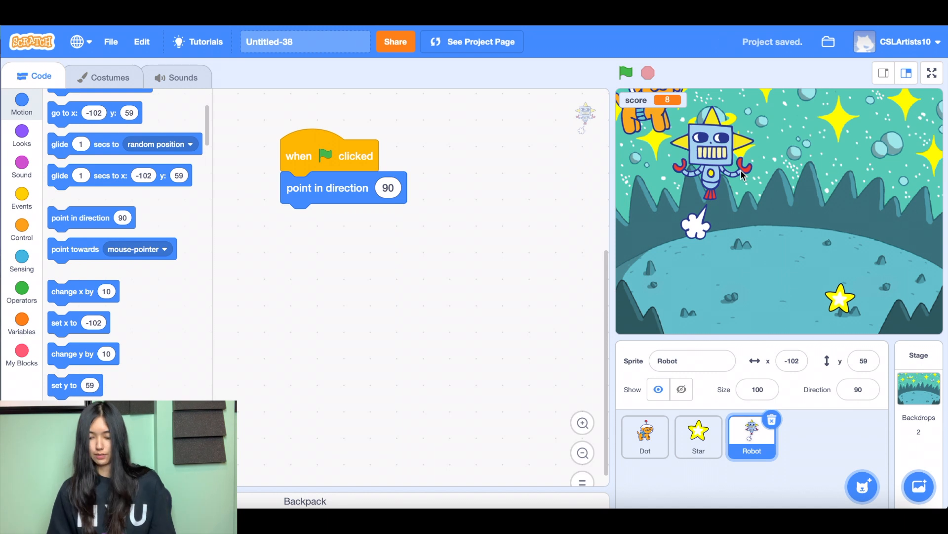
mouse_move(702, 131)
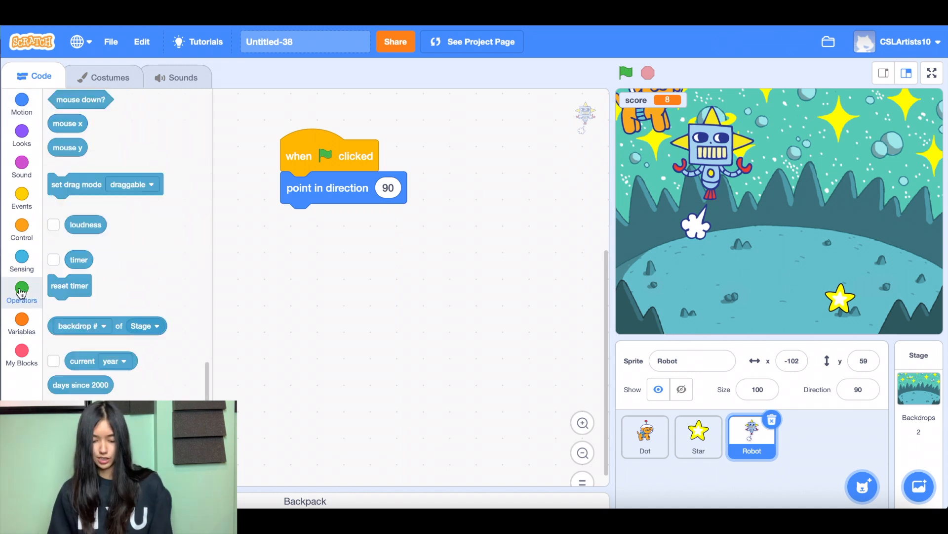
Put a 'pick random -180 to 180' operator into the direction slot
left_click(21, 292)
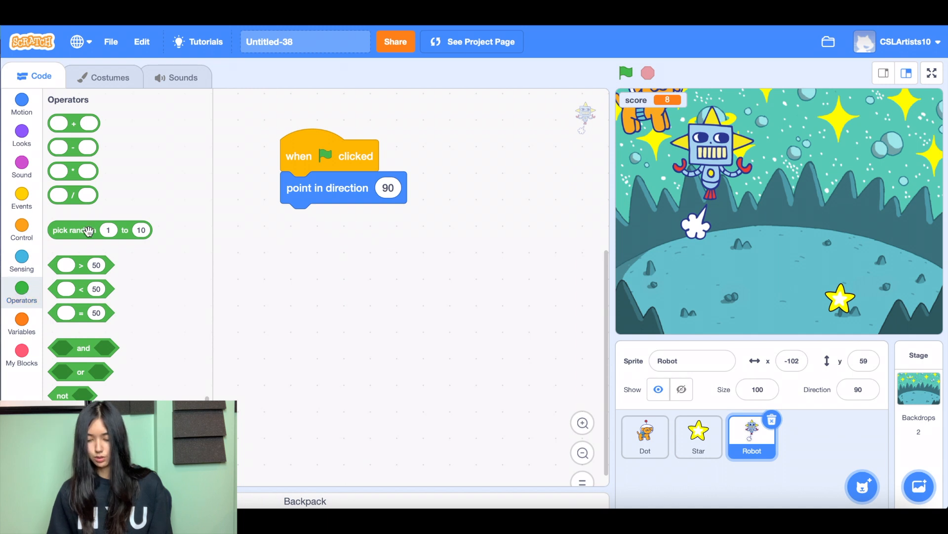
left_click_drag(100, 229, 448, 278)
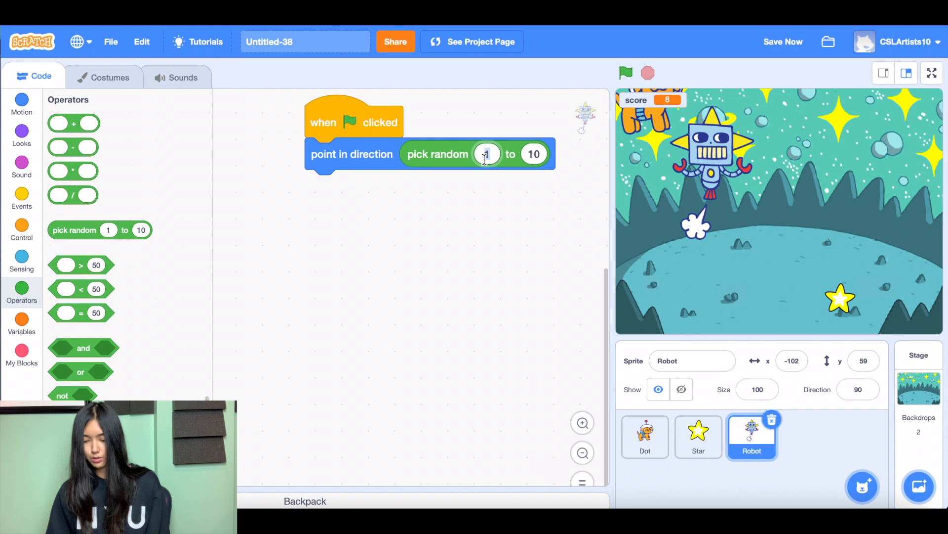
type("-180")
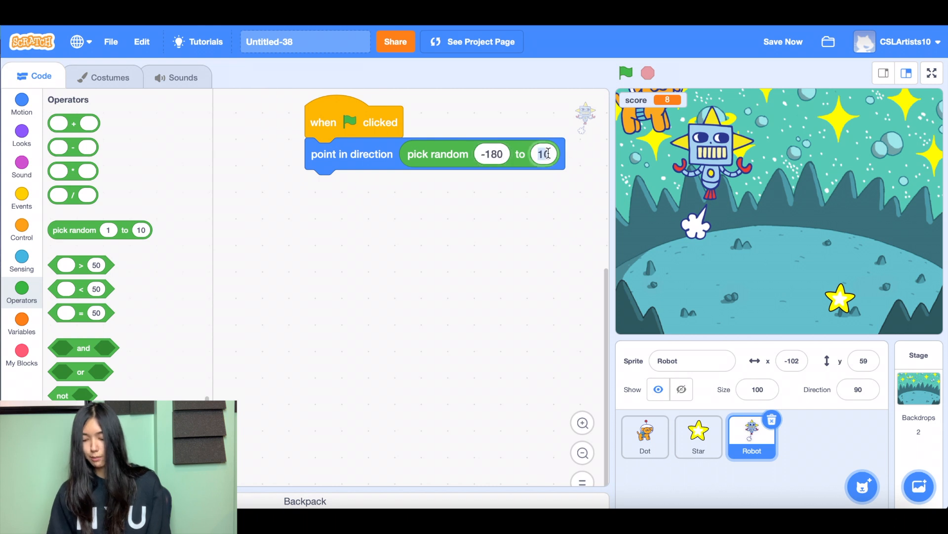
type("180")
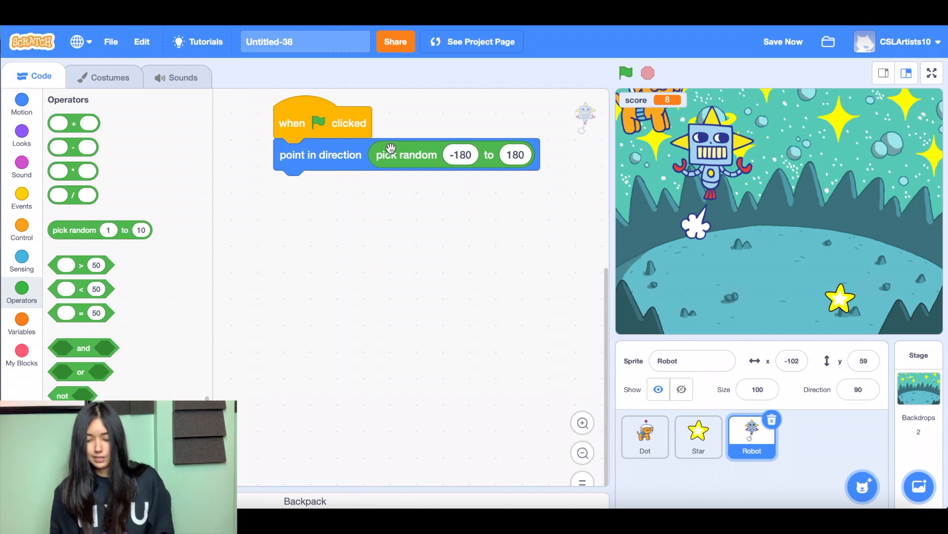
mouse_move(491, 142)
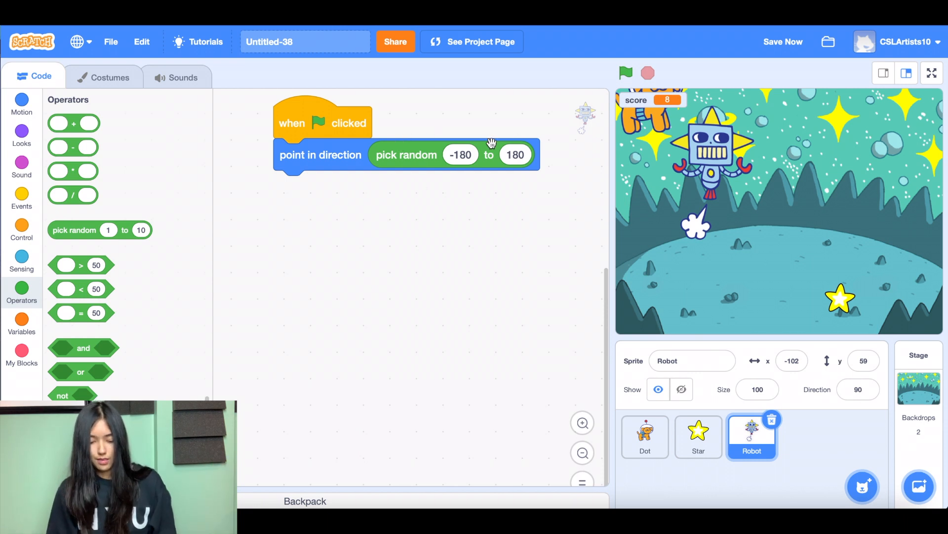
Give the Robot a 0.5-second wait followed by a forever loop
left_click(21, 227)
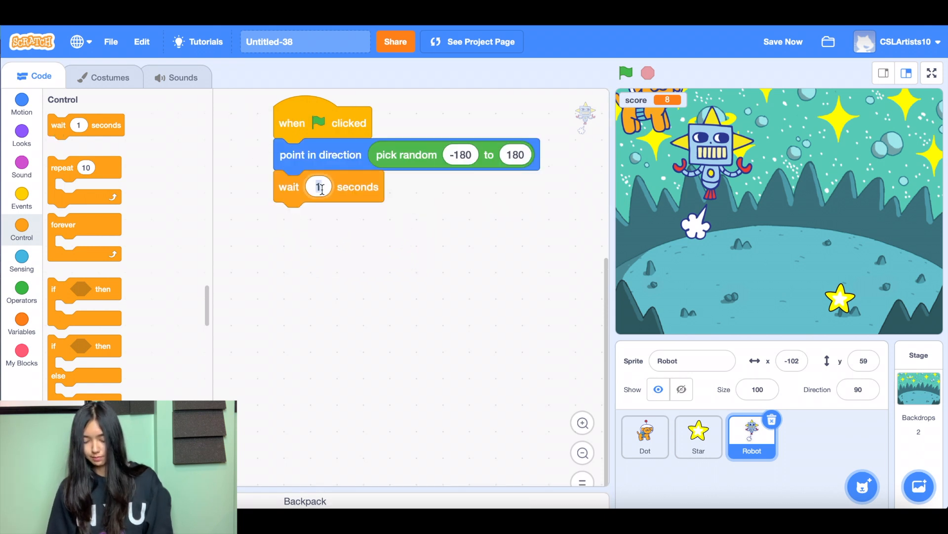
type("0.5")
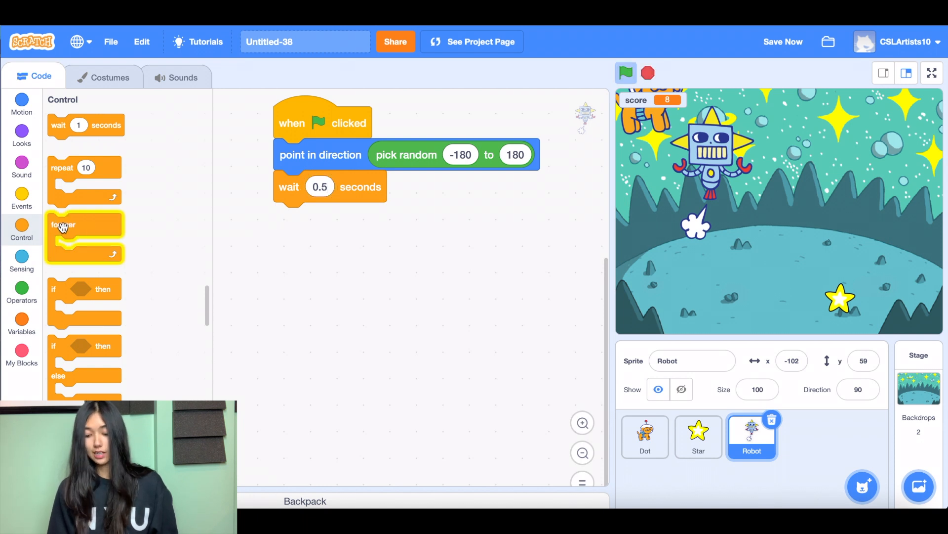
left_click_drag(64, 230, 301, 222)
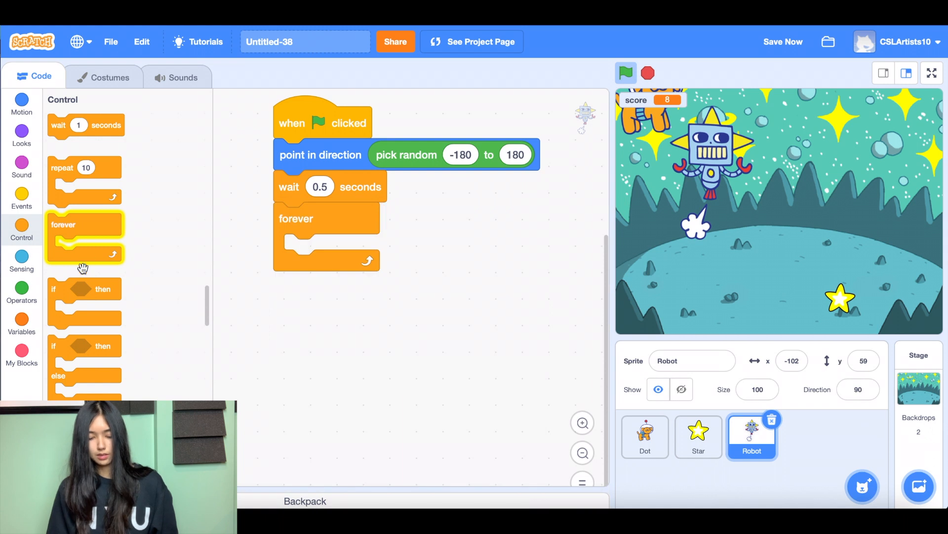
scroll("down", 3)
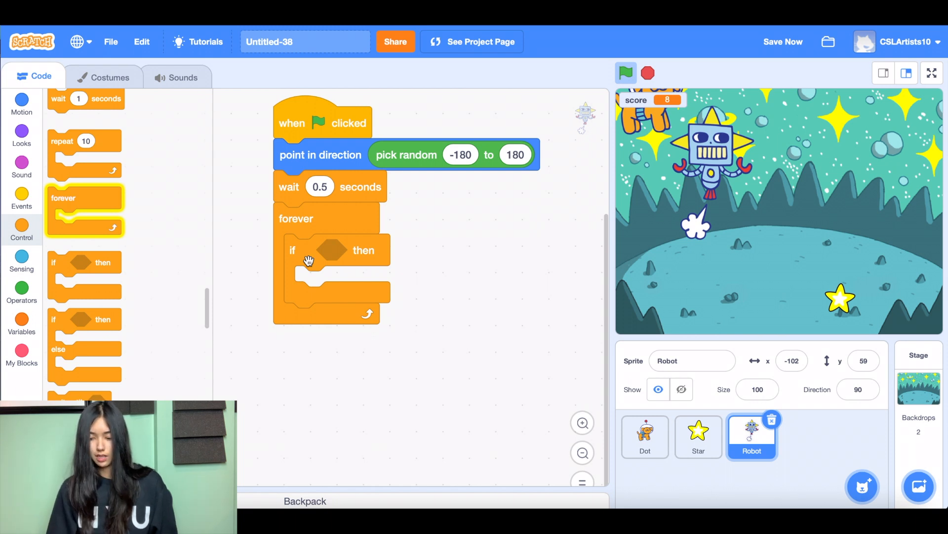
Fill the loop with move 10 steps and if on edge, bounce
left_click(22, 101)
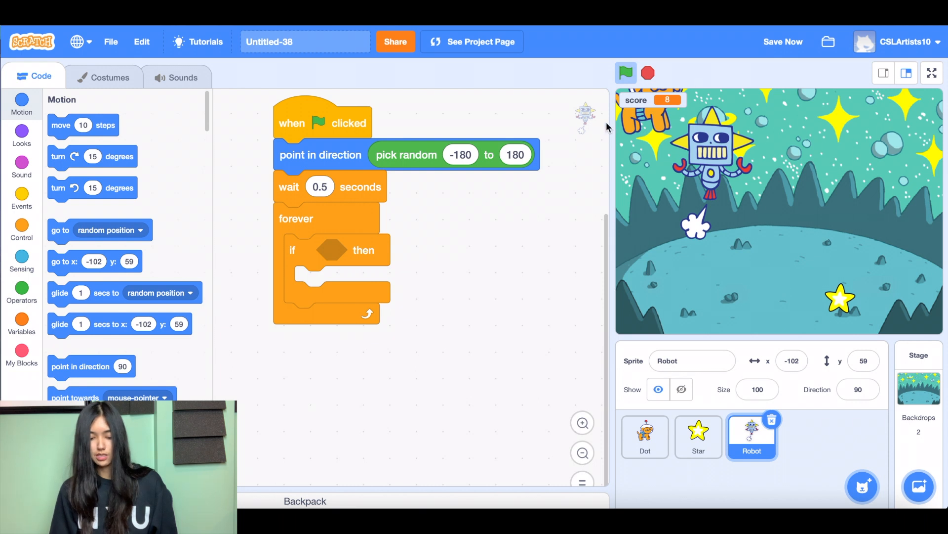
mouse_move(167, 183)
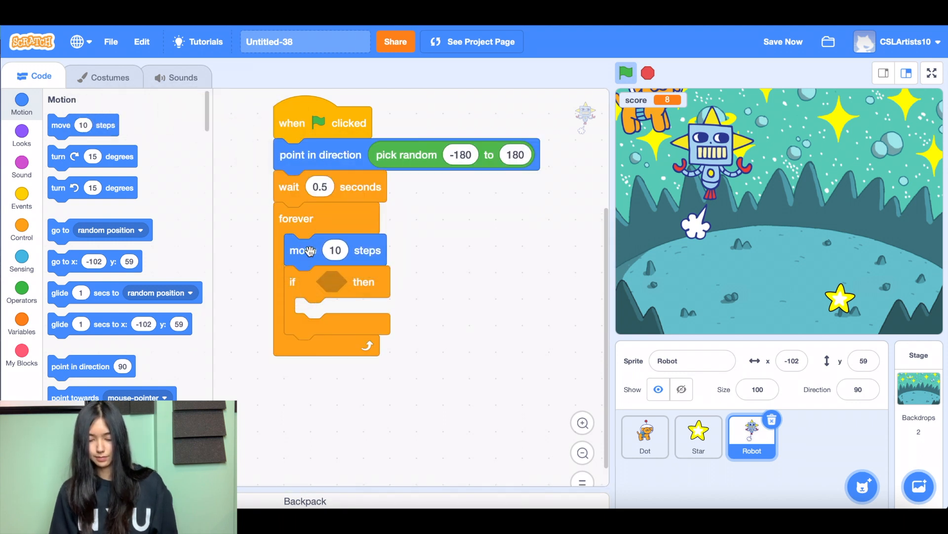
mouse_move(119, 313)
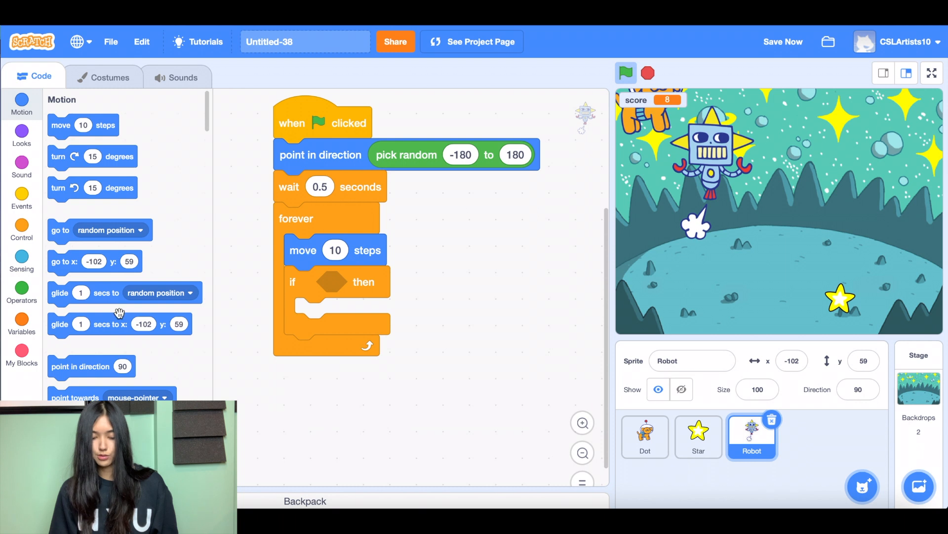
scroll("down", 3)
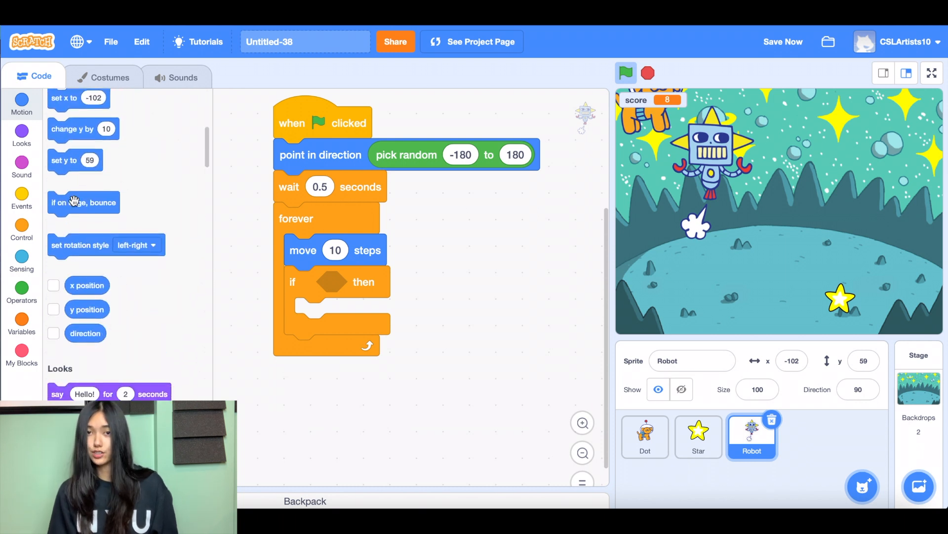
scroll("down", 3)
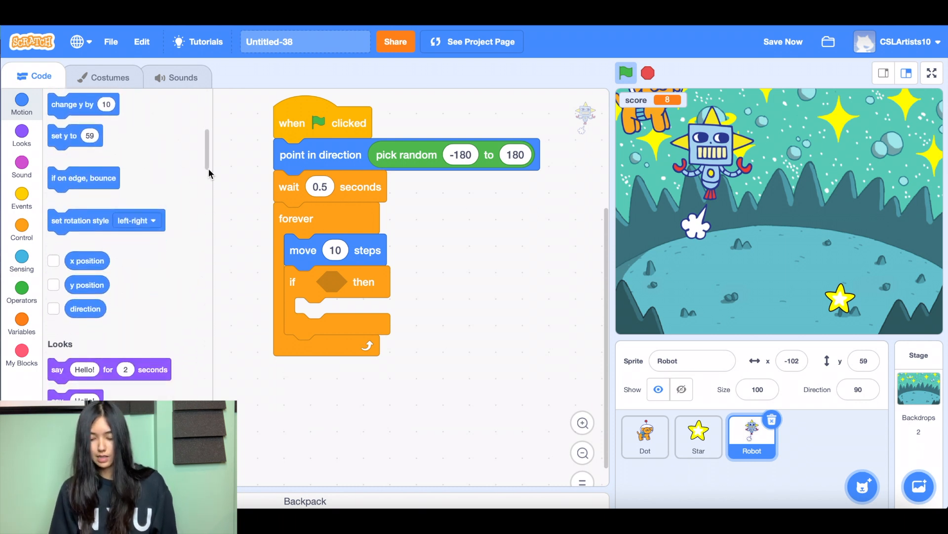
left_click_drag(84, 178, 342, 288)
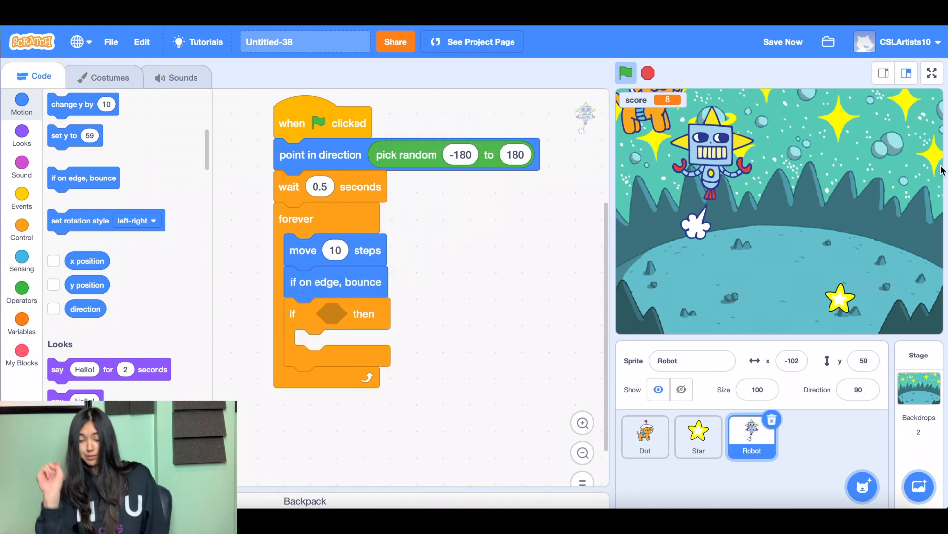
mouse_move(832, 211)
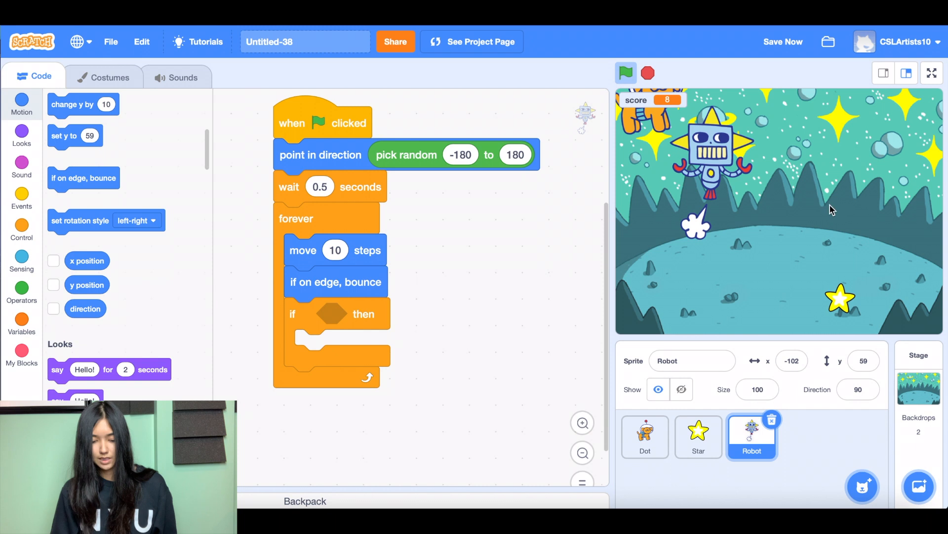
Check for touching Dot and have the Robot say 'I gotcha!' for 2 seconds
left_click(21, 258)
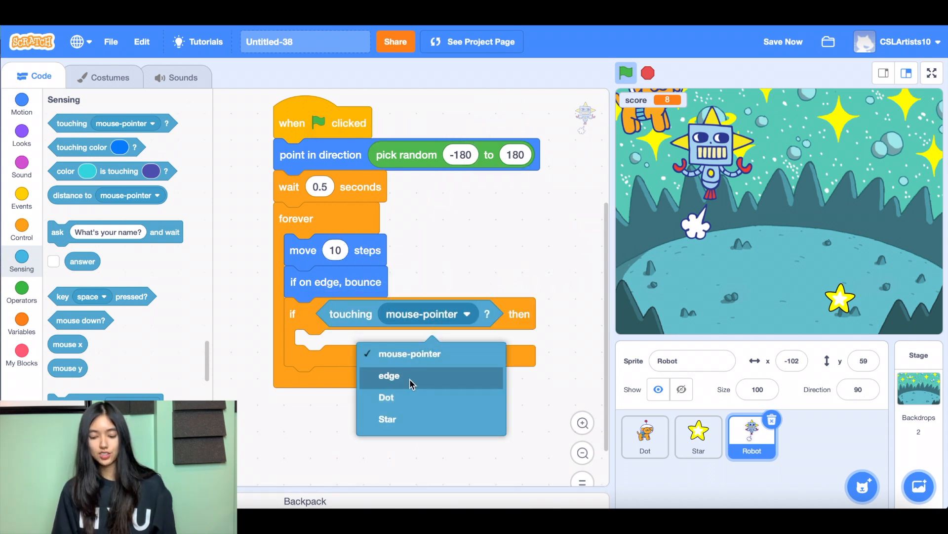
left_click(386, 397)
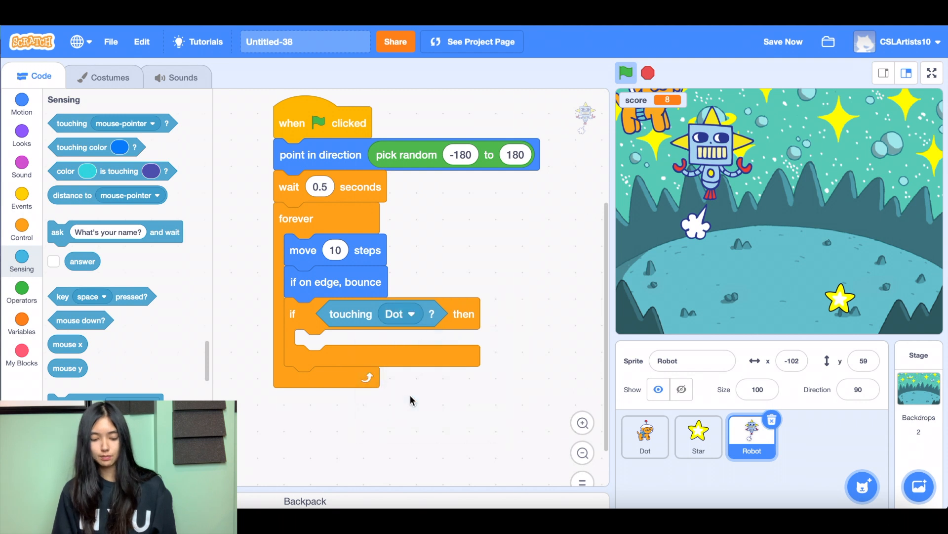
left_click(21, 134)
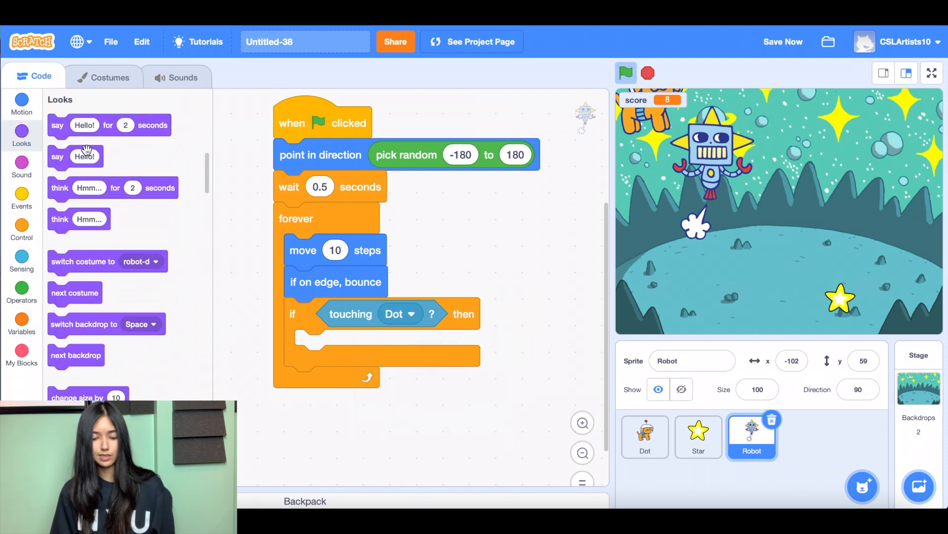
left_click_drag(109, 125, 344, 366)
type("I gotcha!")
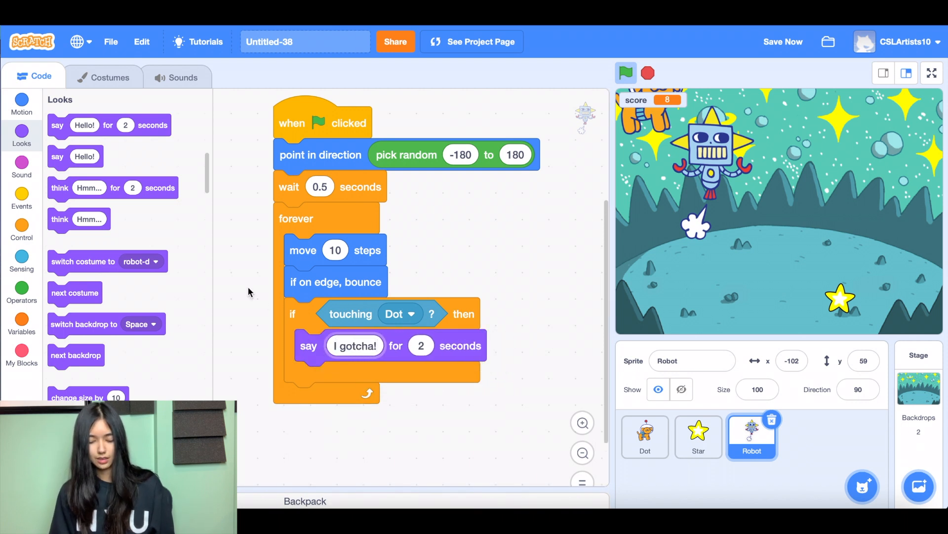
Add a stop all block after the Robot's speech
left_click(21, 323)
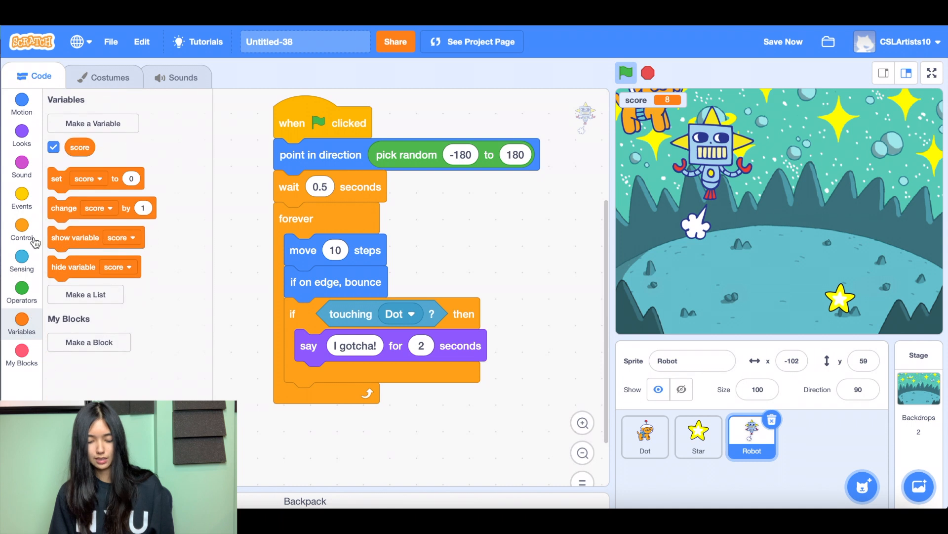
left_click(21, 229)
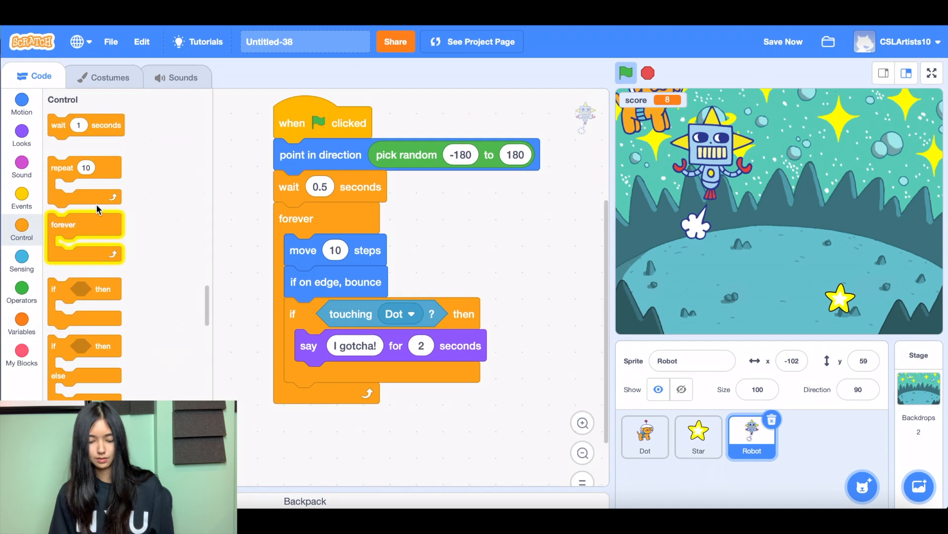
scroll("down", 3)
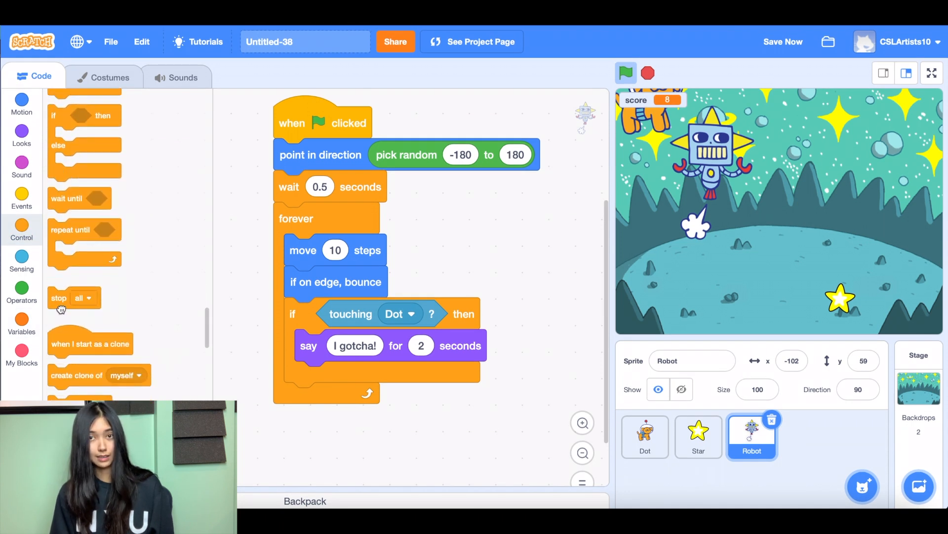
left_click_drag(59, 297, 311, 377)
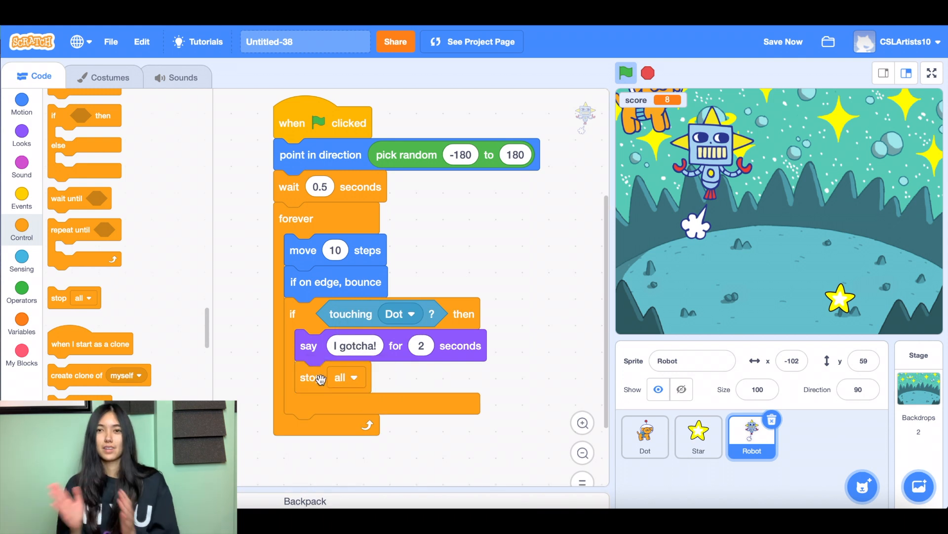
mouse_move(608, 407)
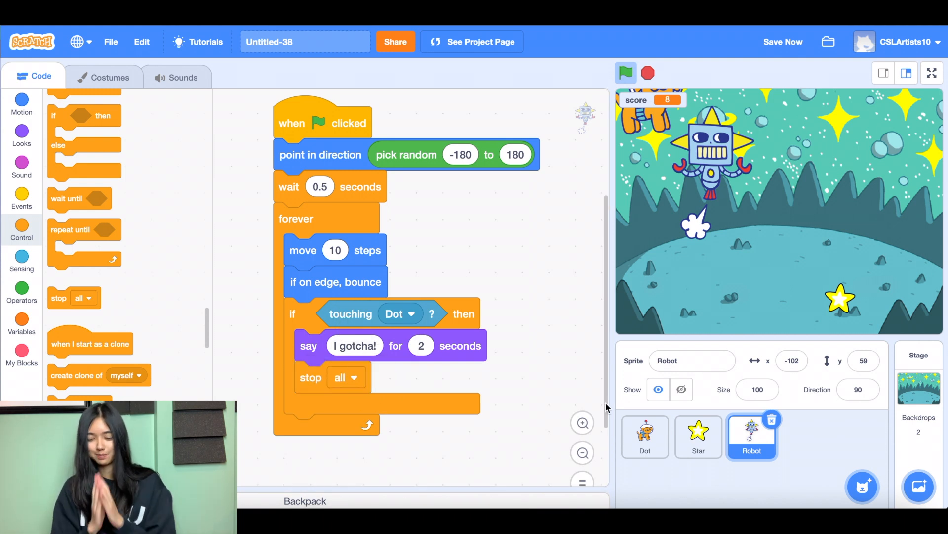
Run the game repeatedly with the green flag until the Robot catches Dot, then stop it
left_click(626, 73)
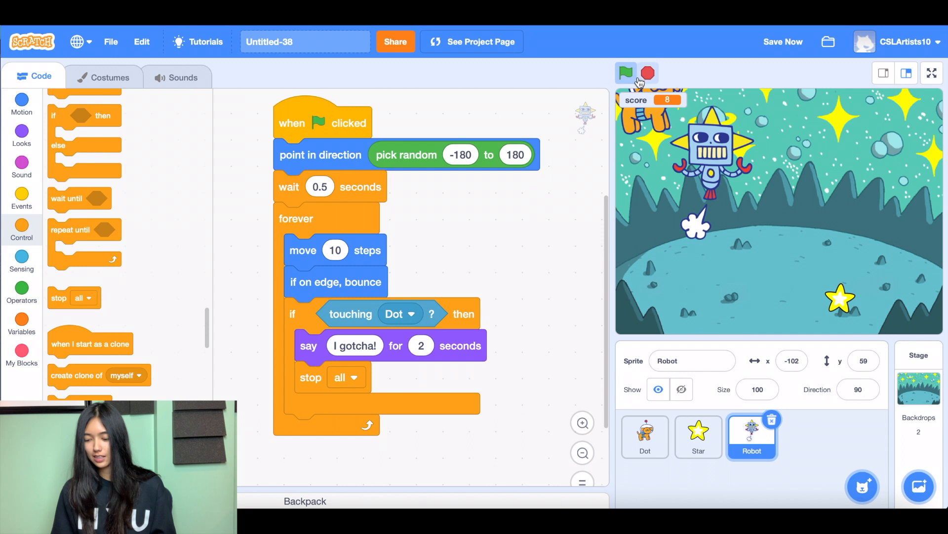
left_click(627, 73)
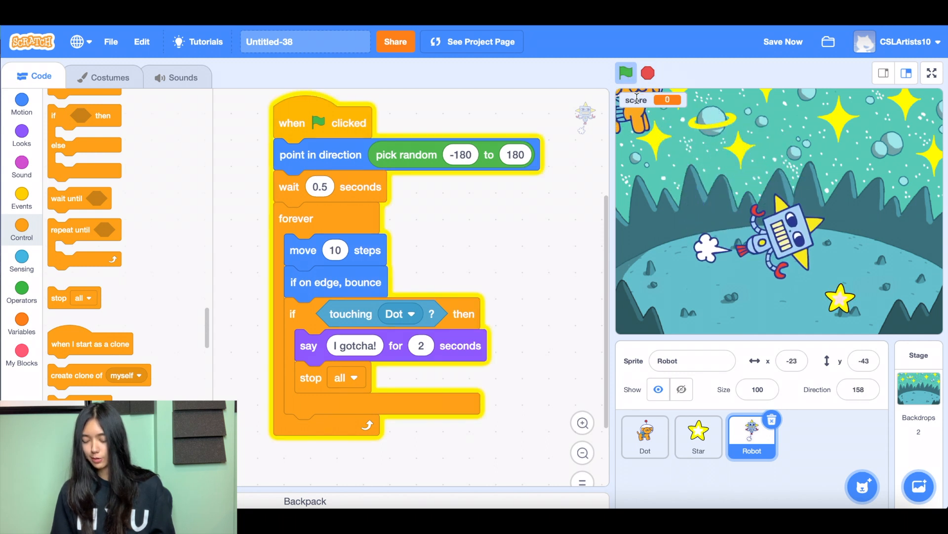
left_click(626, 73)
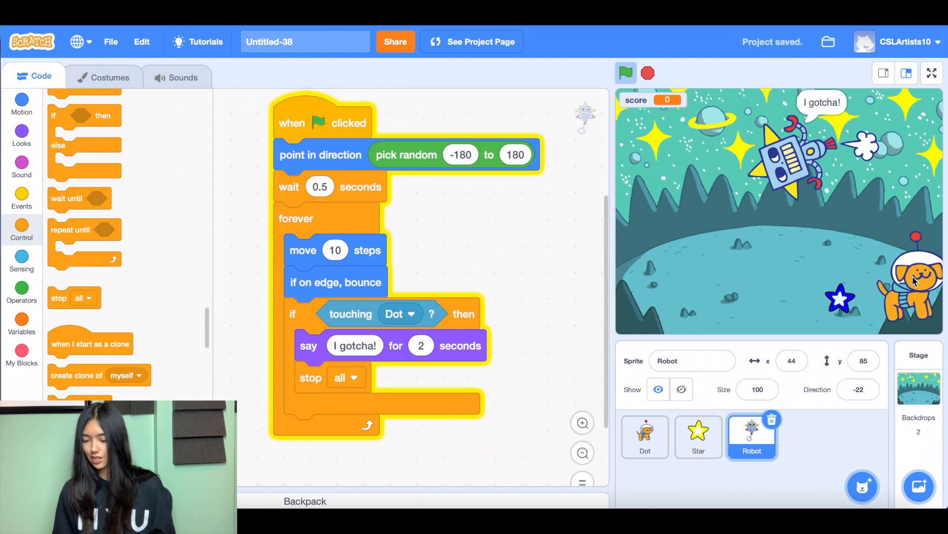
left_click(626, 73)
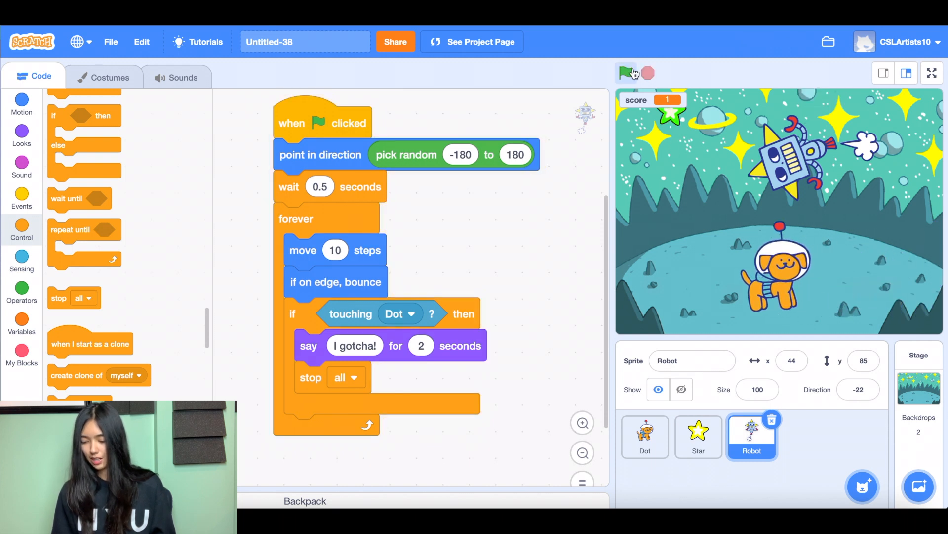
left_click(627, 73)
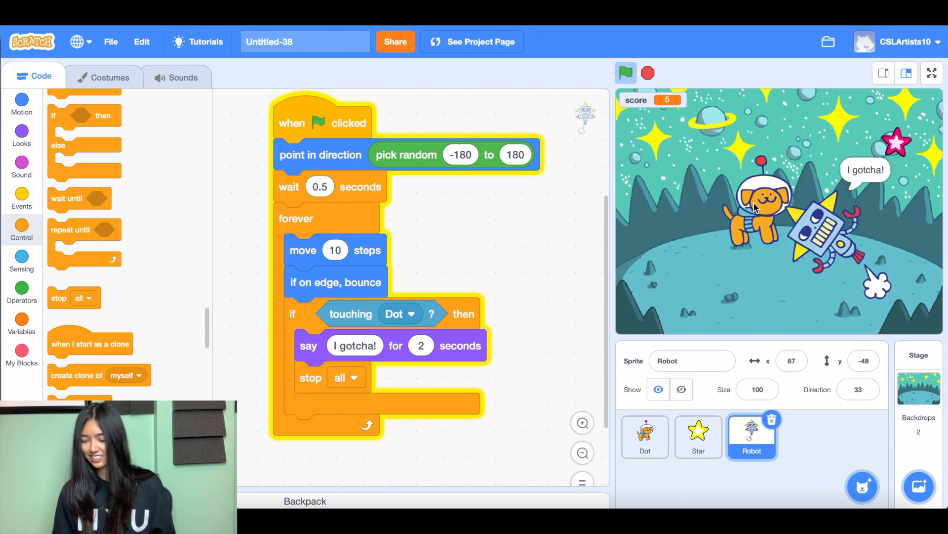
left_click(626, 73)
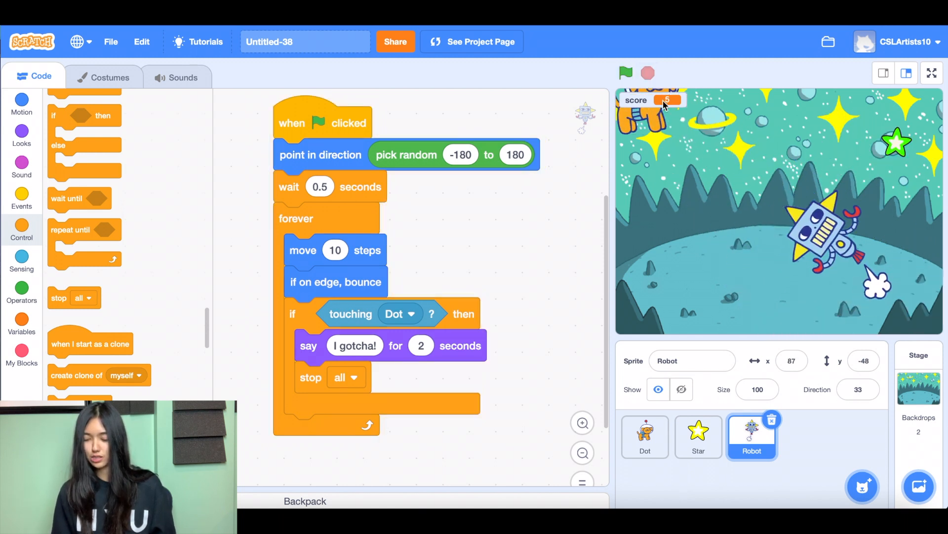
left_click(648, 73)
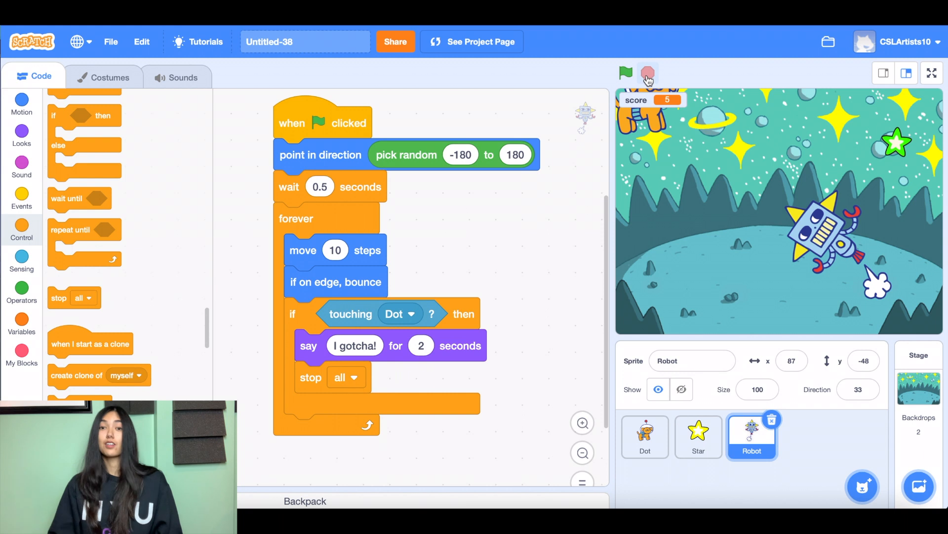